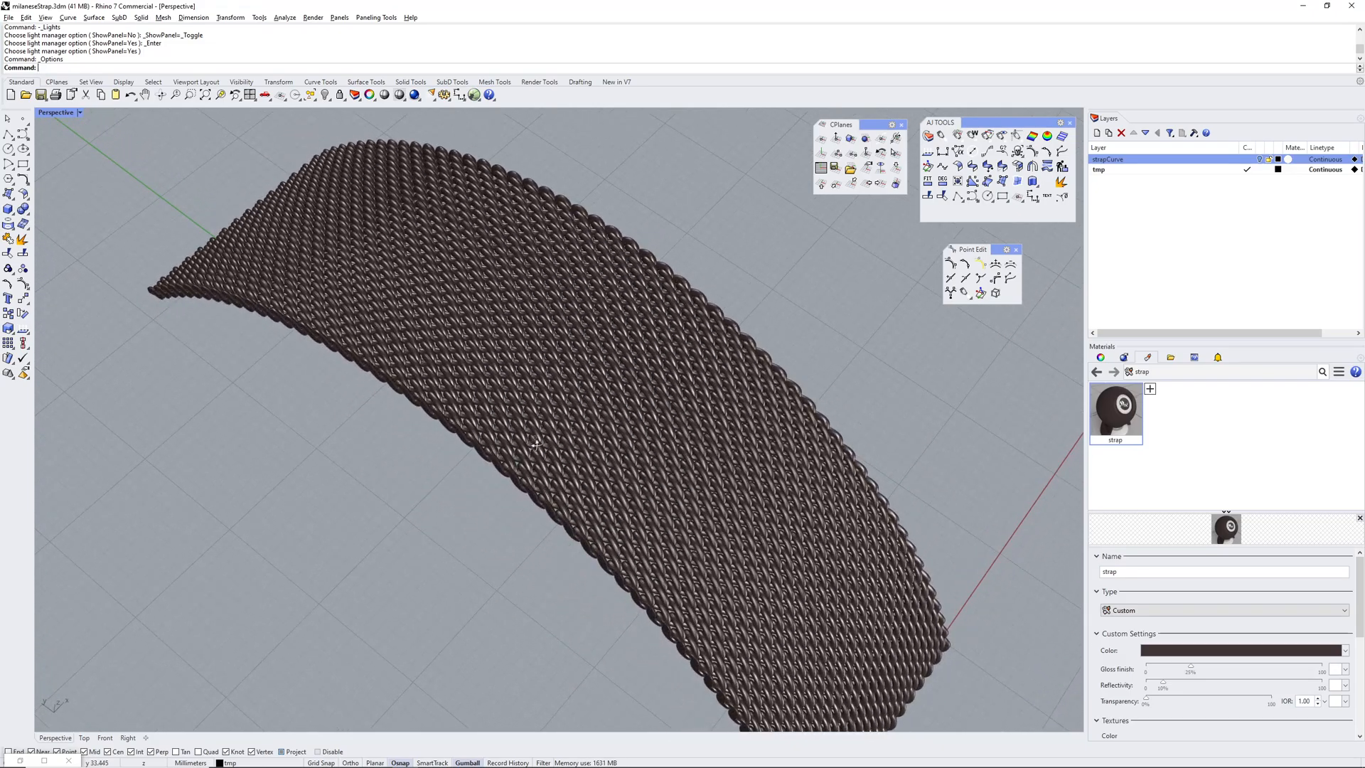
{"action": "mouse_move", "coordinate": [492, 520]}
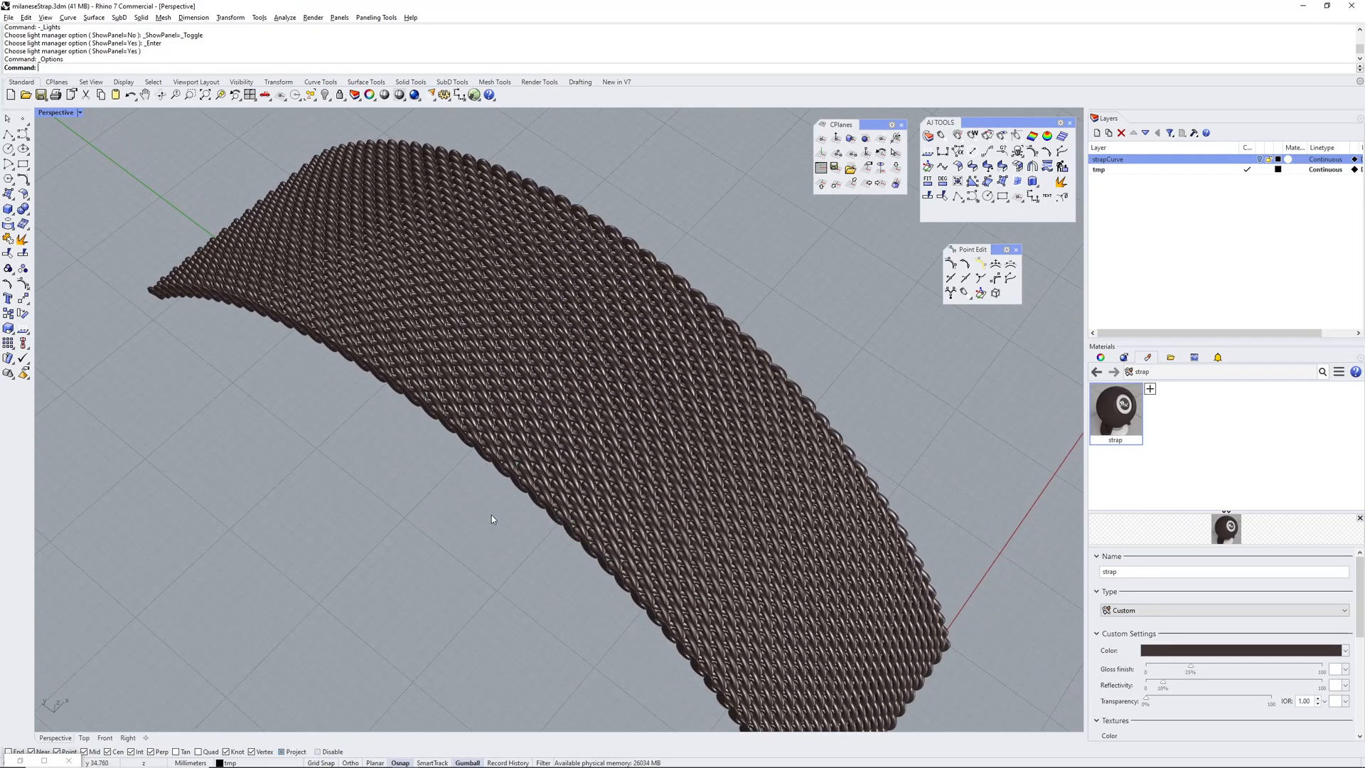
Inspect the woven strap links, then enter .25 as the WIRE RADIUS value.
{"action": "left_click_drag", "start_coordinate": [492, 520], "coordinate": [623, 381]}
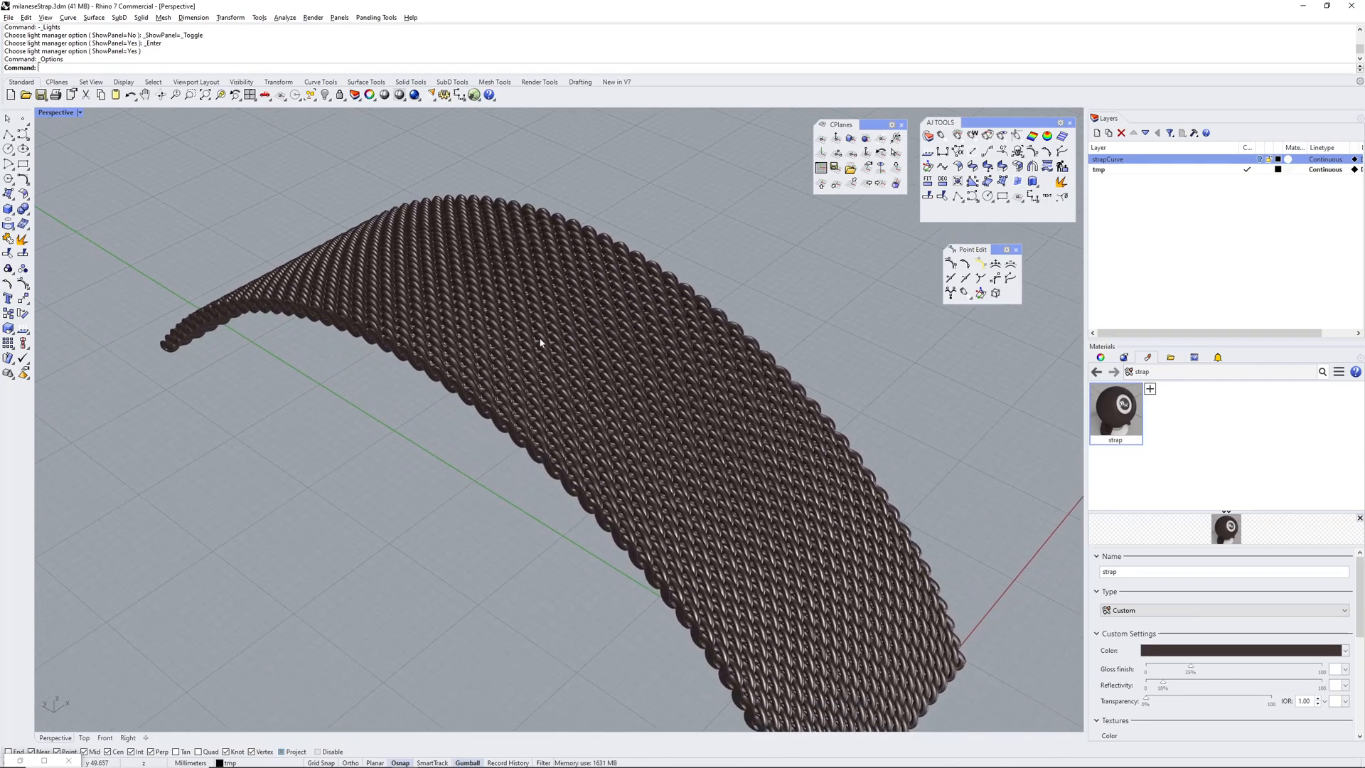
{"action": "left_click_drag", "start_coordinate": [540, 343], "coordinate": [548, 340]}
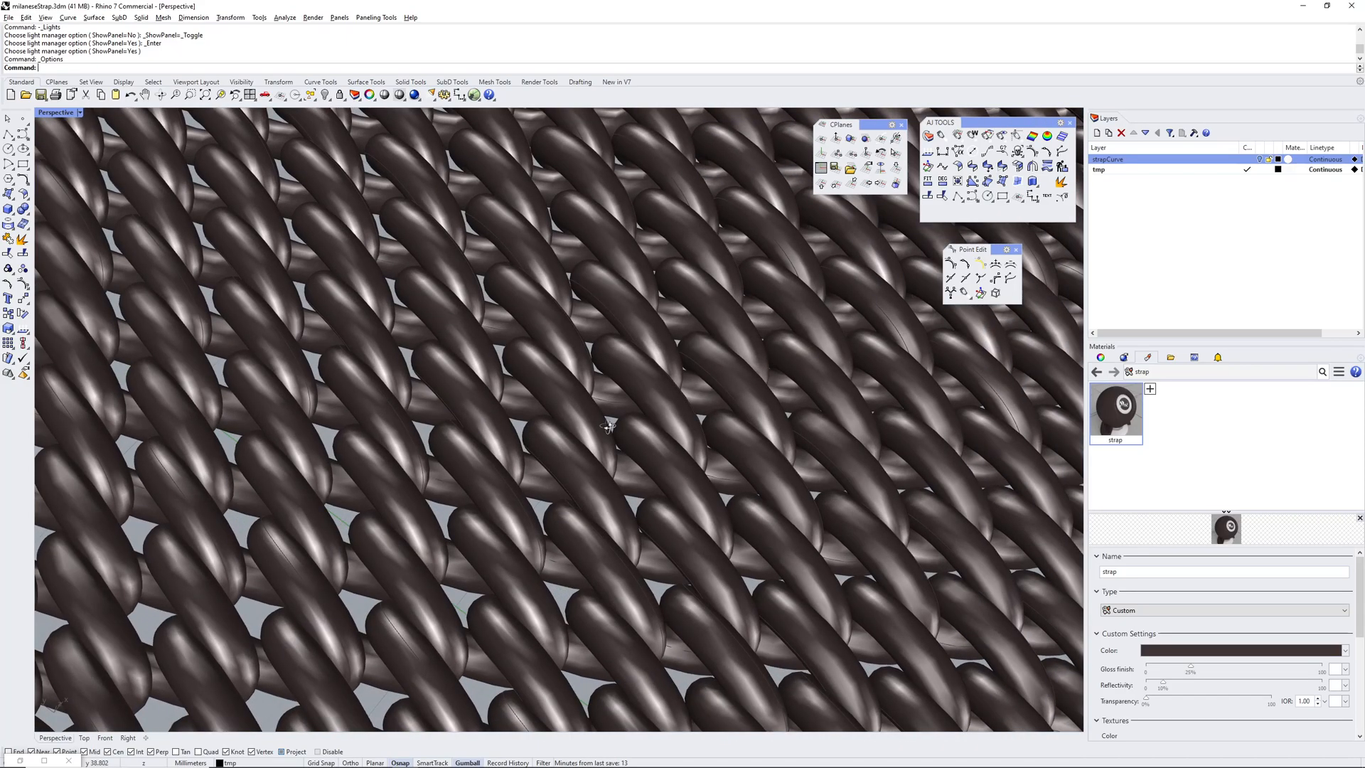
{"action": "mouse_move", "coordinate": [637, 465]}
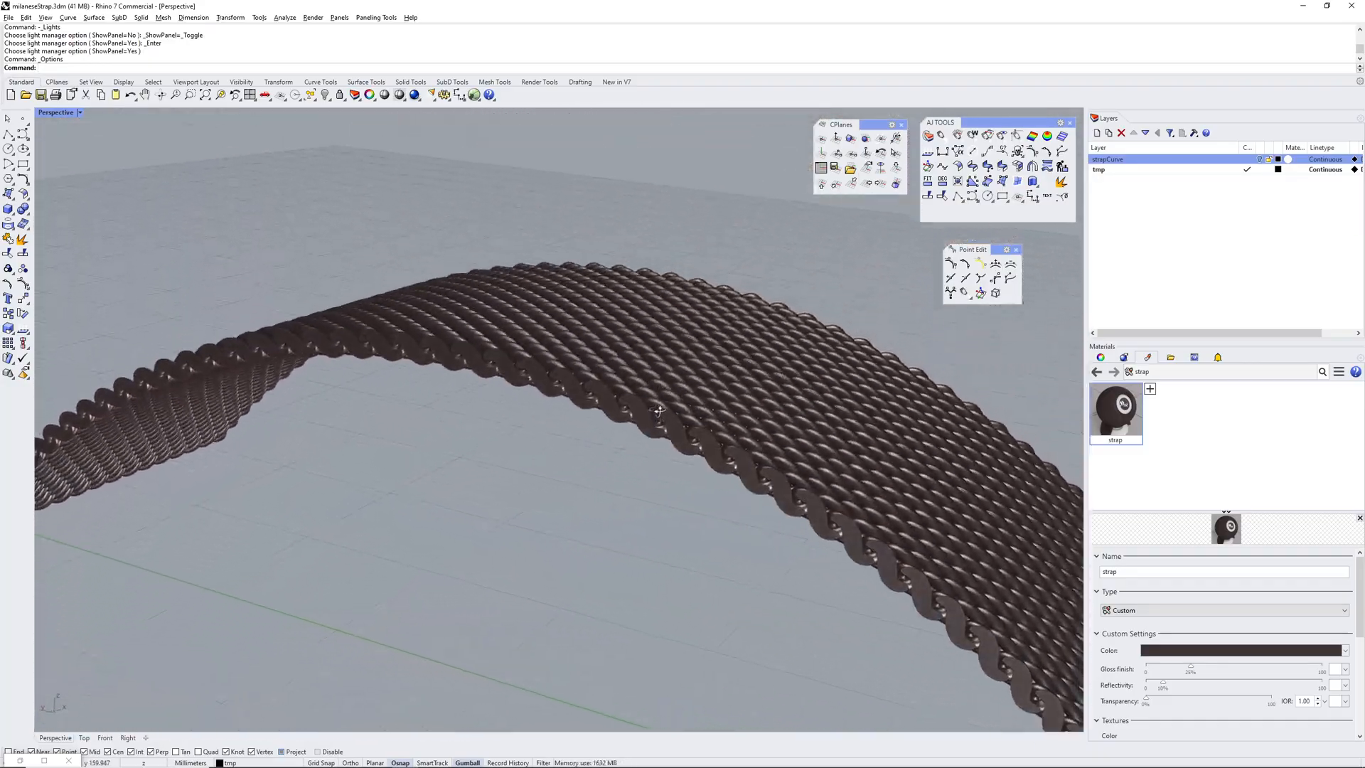
{"action": "left_click_drag", "start_coordinate": [659, 411], "coordinate": [677, 357]}
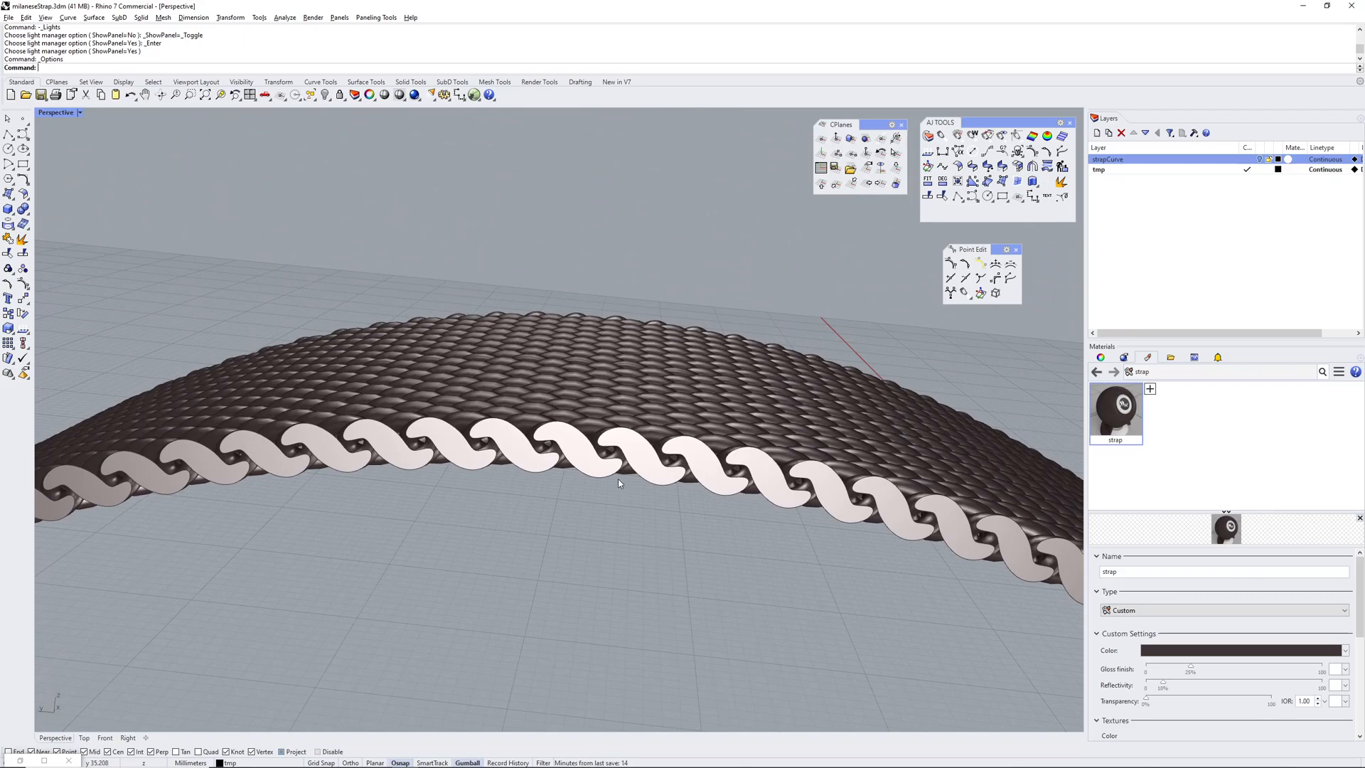
{"action": "mouse_move", "coordinate": [752, 485]}
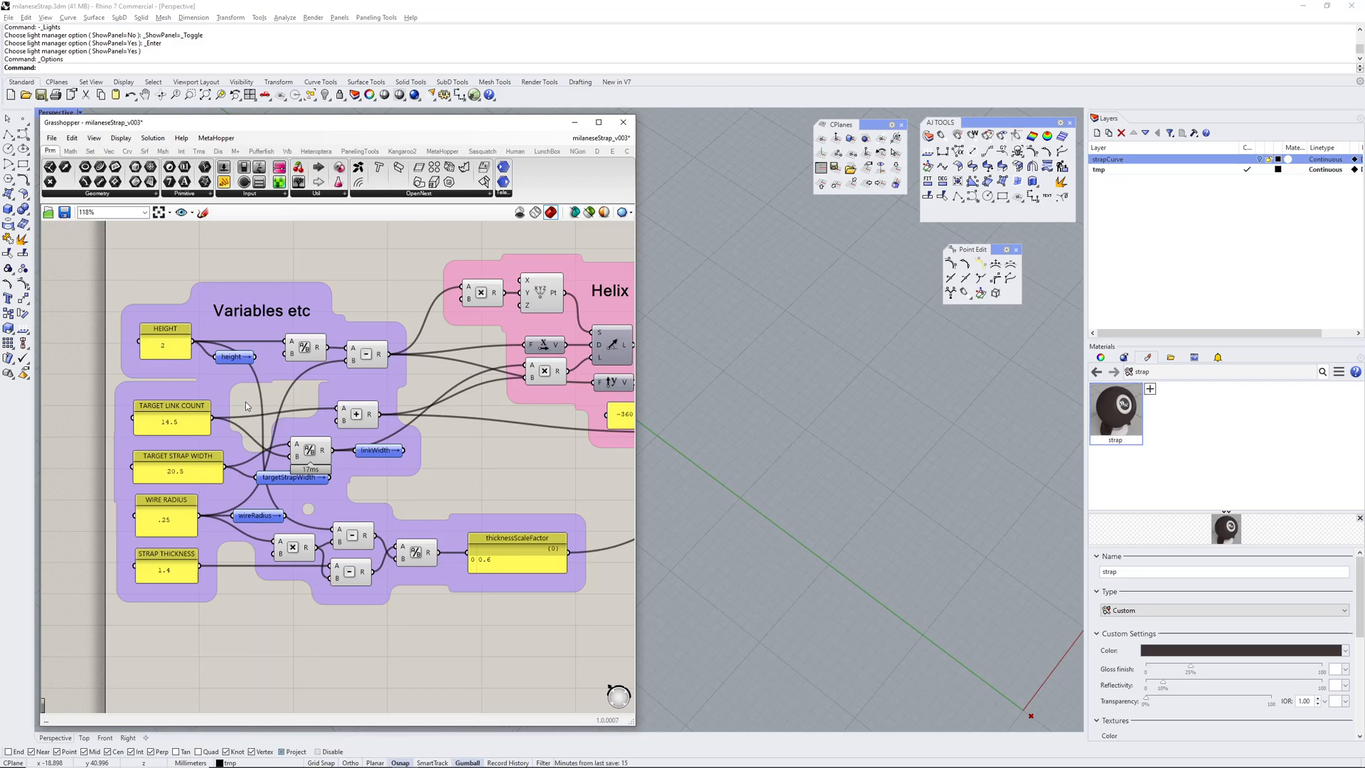
{"action": "mouse_move", "coordinate": [249, 406]}
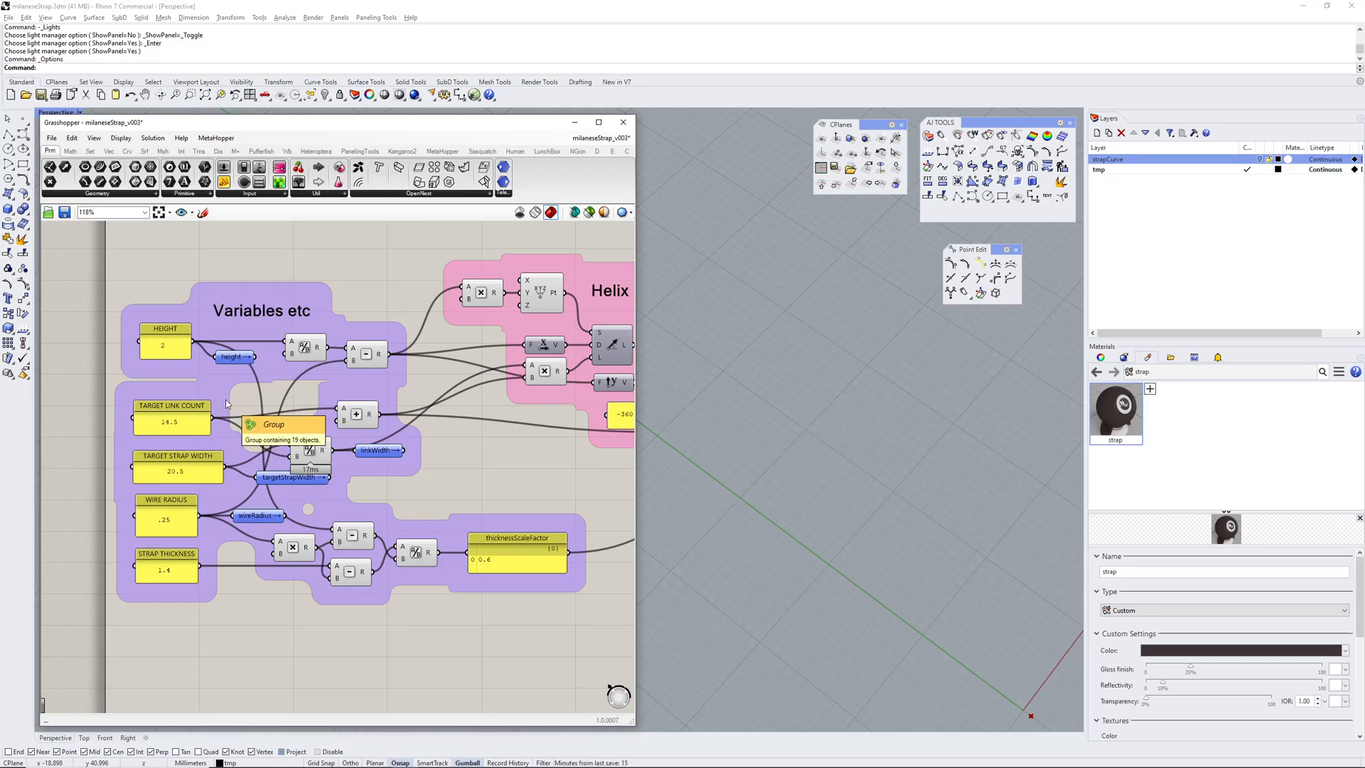
{"action": "mouse_move", "coordinate": [177, 432]}
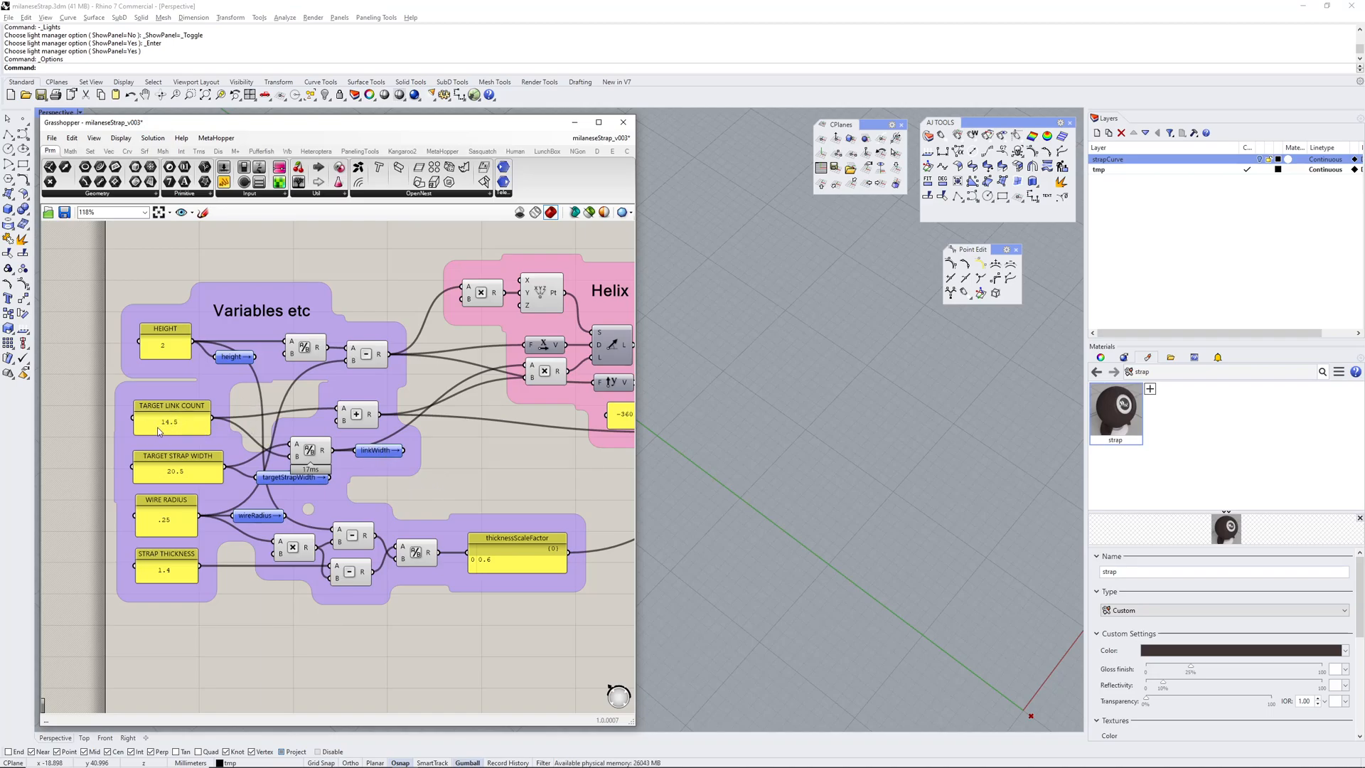
{"action": "mouse_move", "coordinate": [168, 484]}
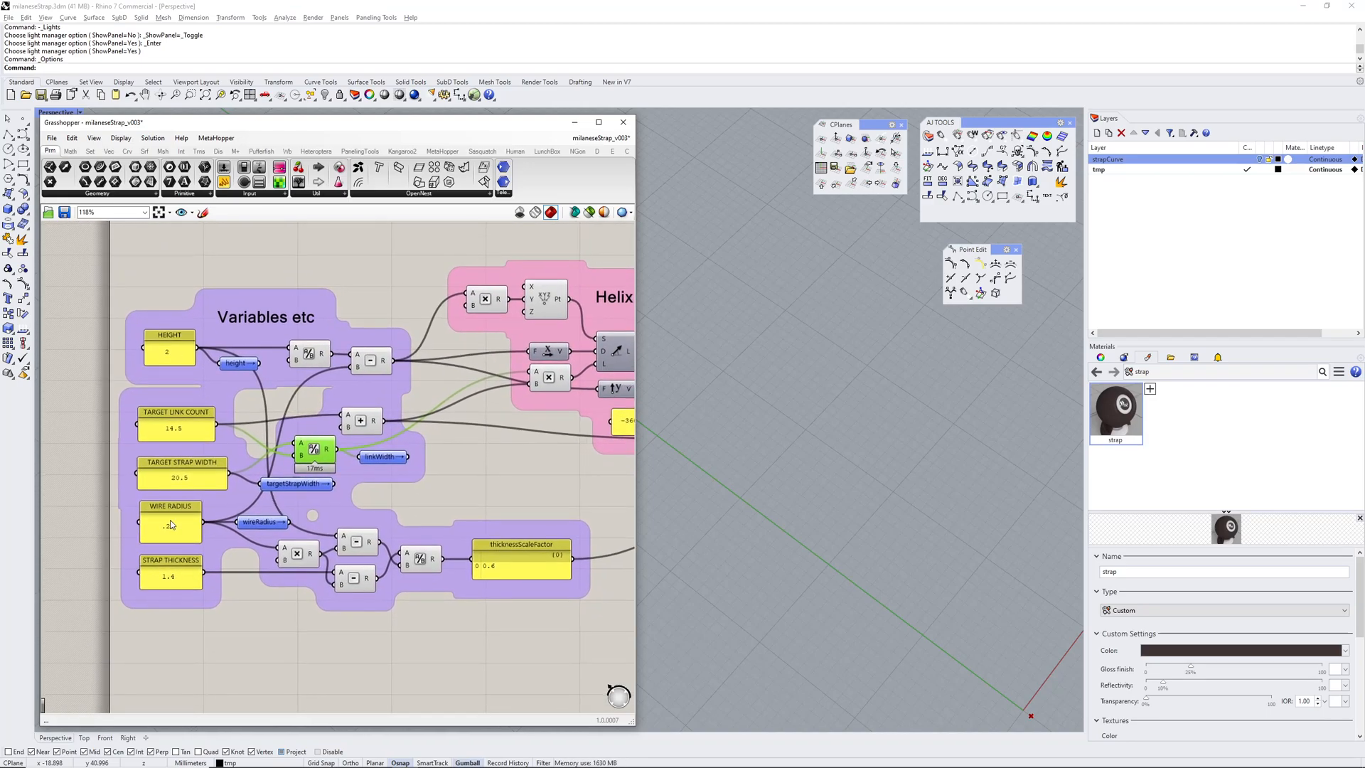
{"action": "type", "text": ".25"}
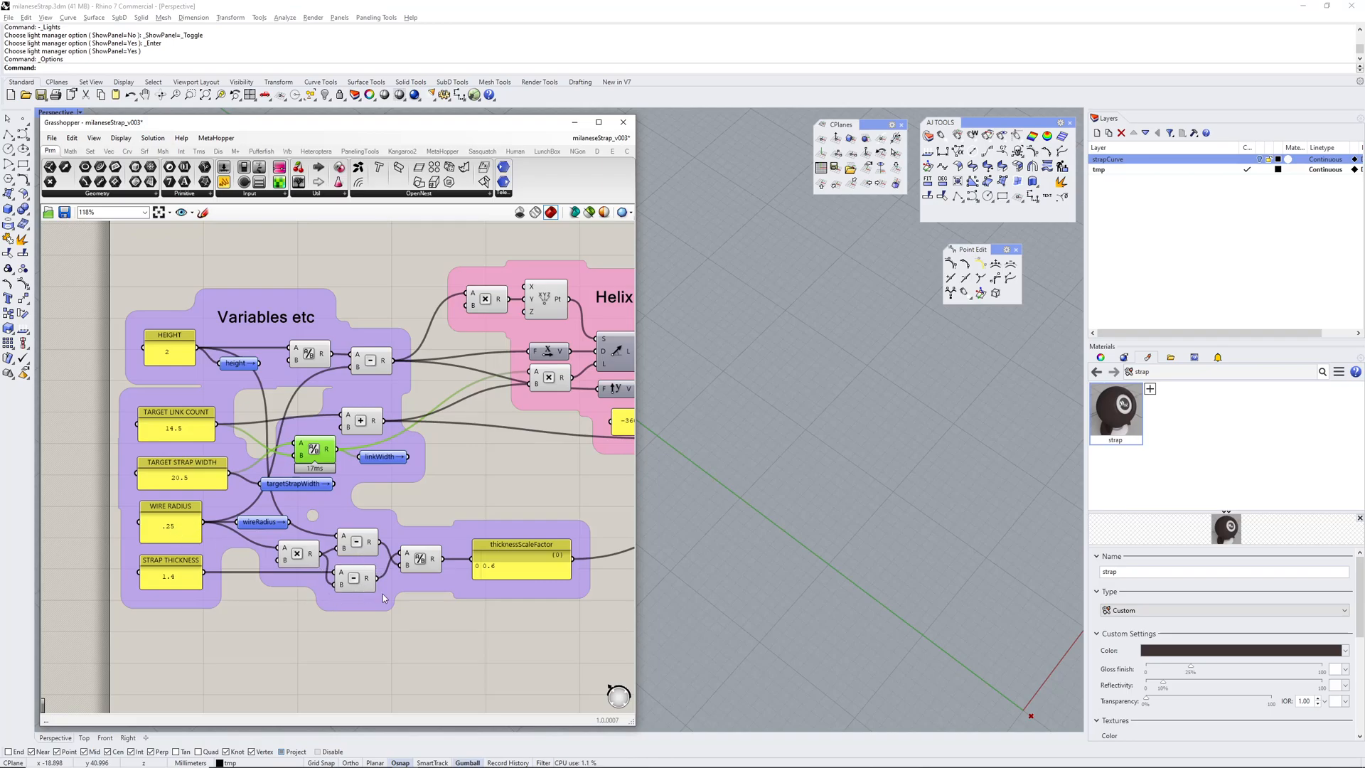
{"action": "mouse_move", "coordinate": [403, 564]}
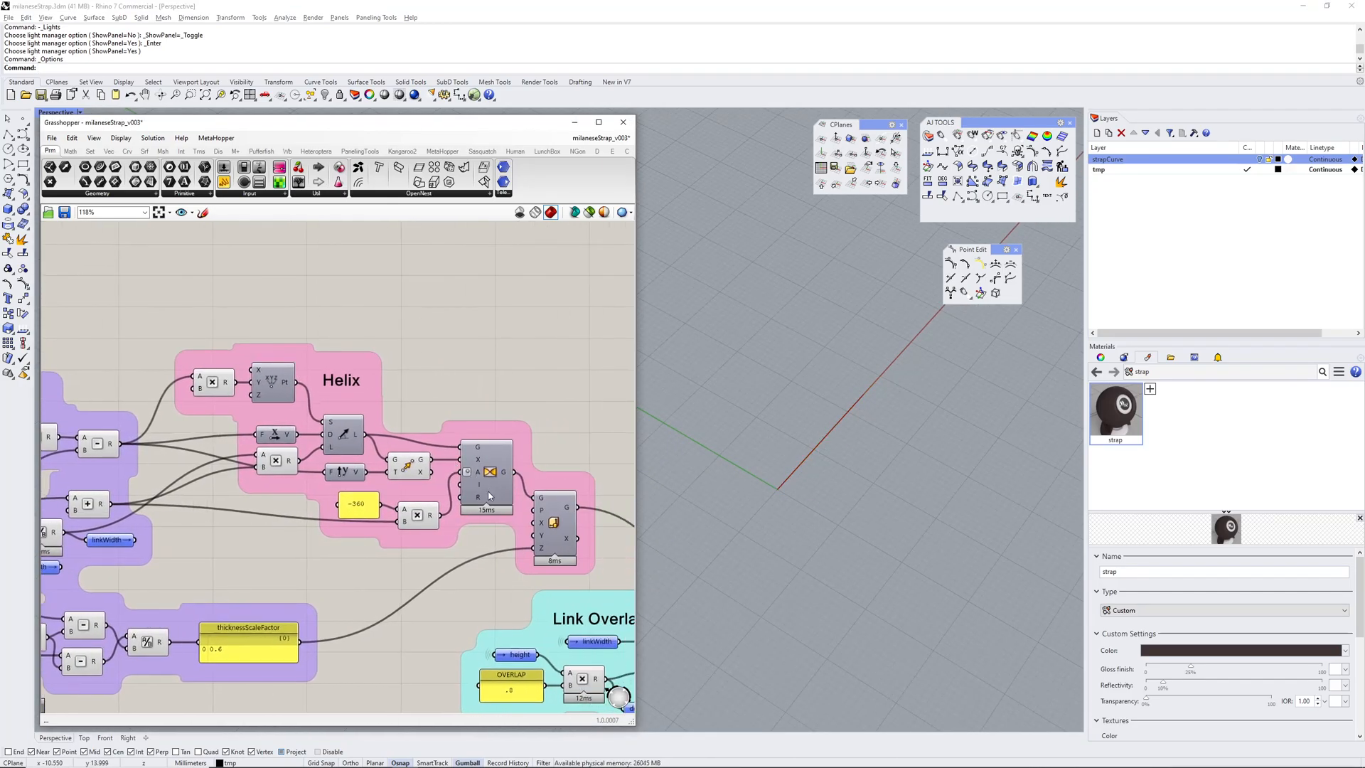
Enable the Helix component preview to show the wavy helix curve along the axis.
{"action": "left_click", "coordinate": [485, 472]}
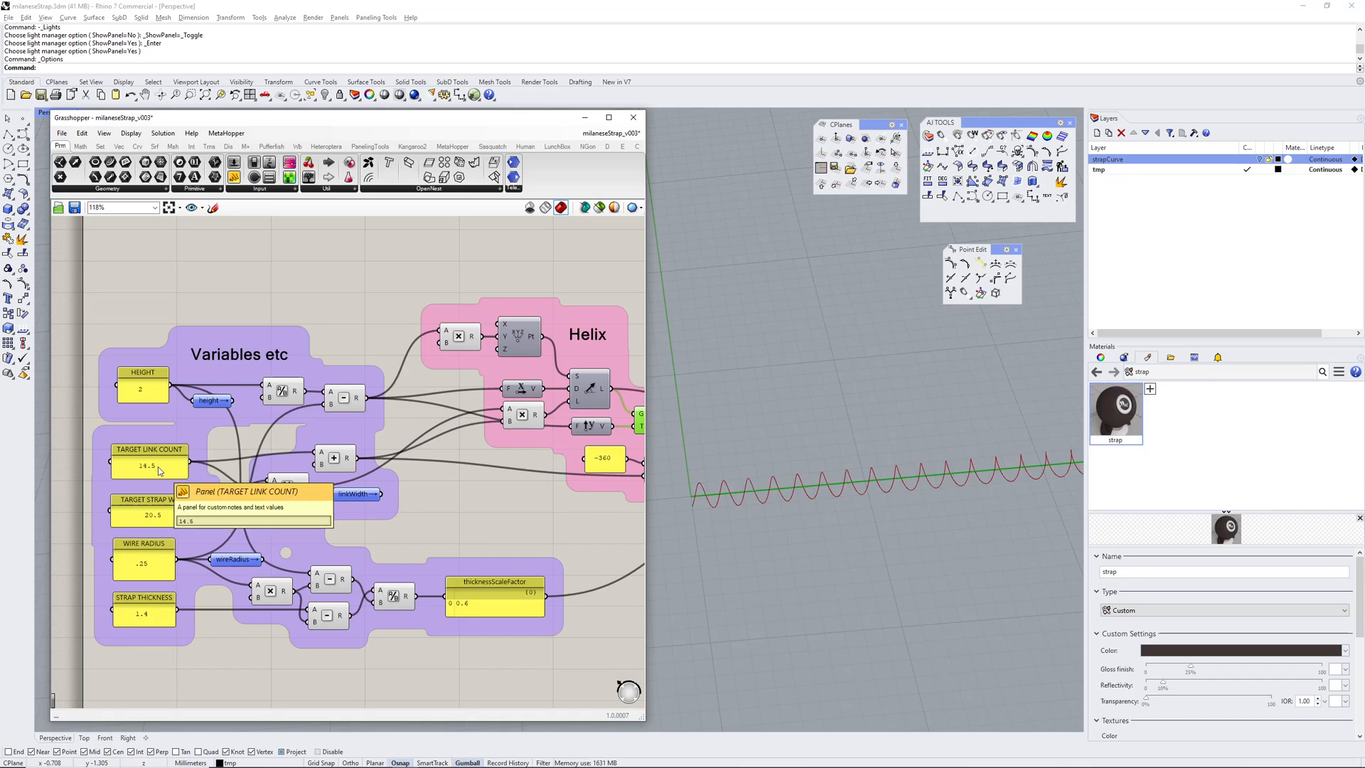
{"action": "mouse_move", "coordinate": [319, 468]}
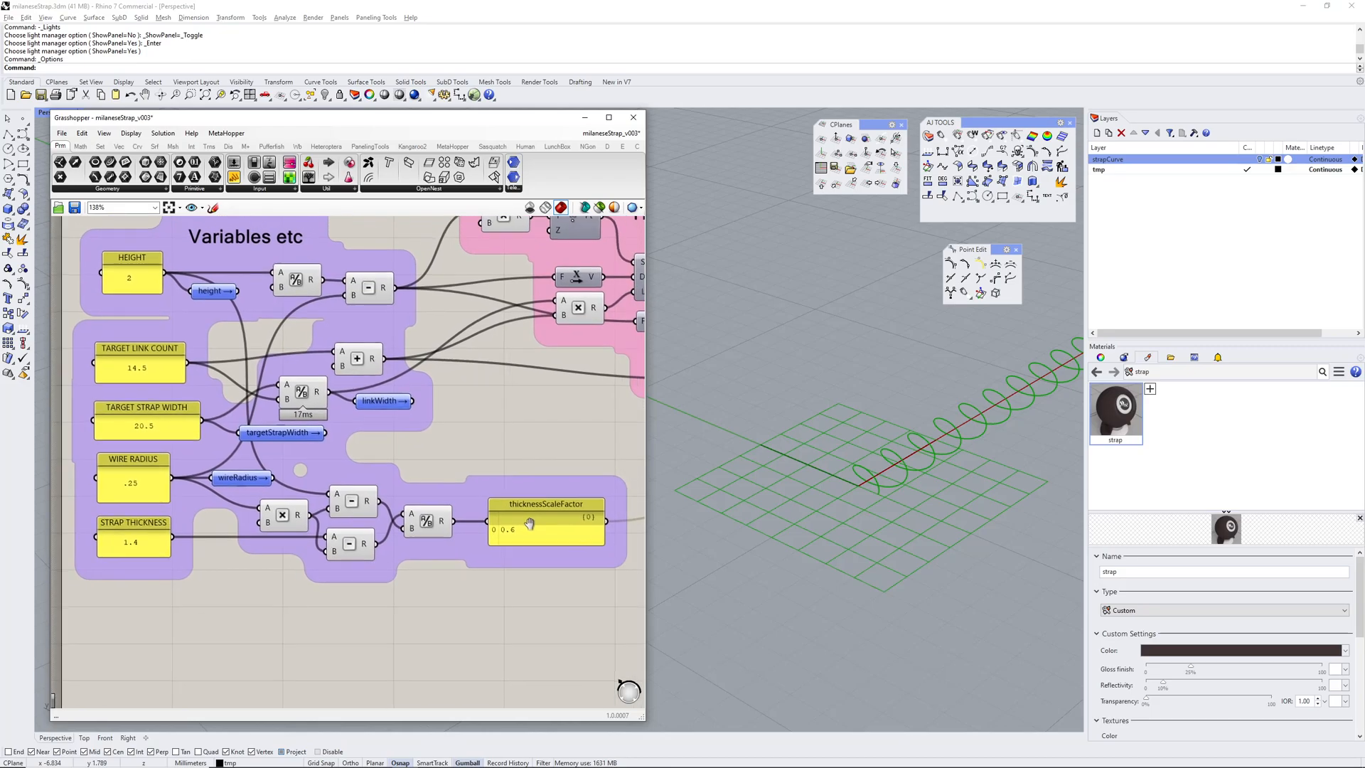
{"action": "mouse_move", "coordinate": [127, 544]}
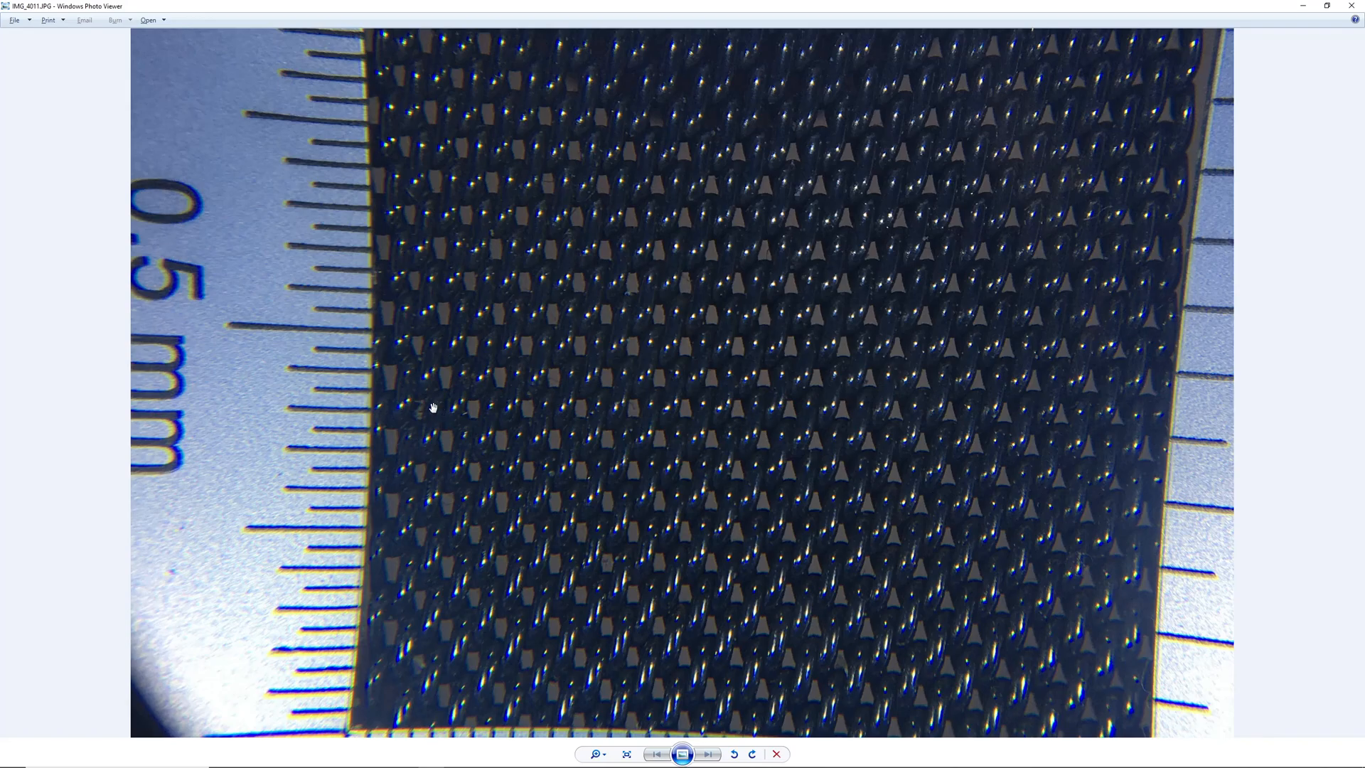
{"action": "mouse_move", "coordinate": [397, 408]}
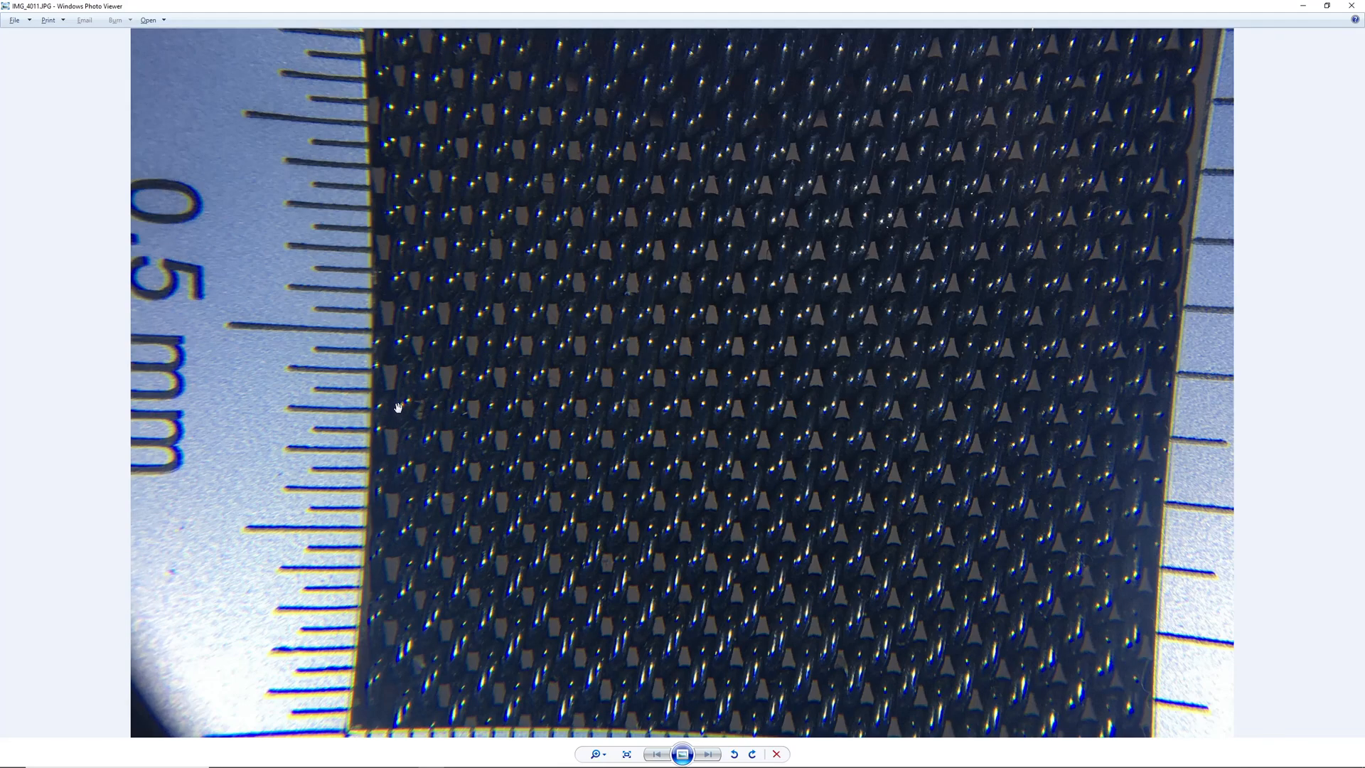
{"action": "mouse_move", "coordinate": [380, 438]}
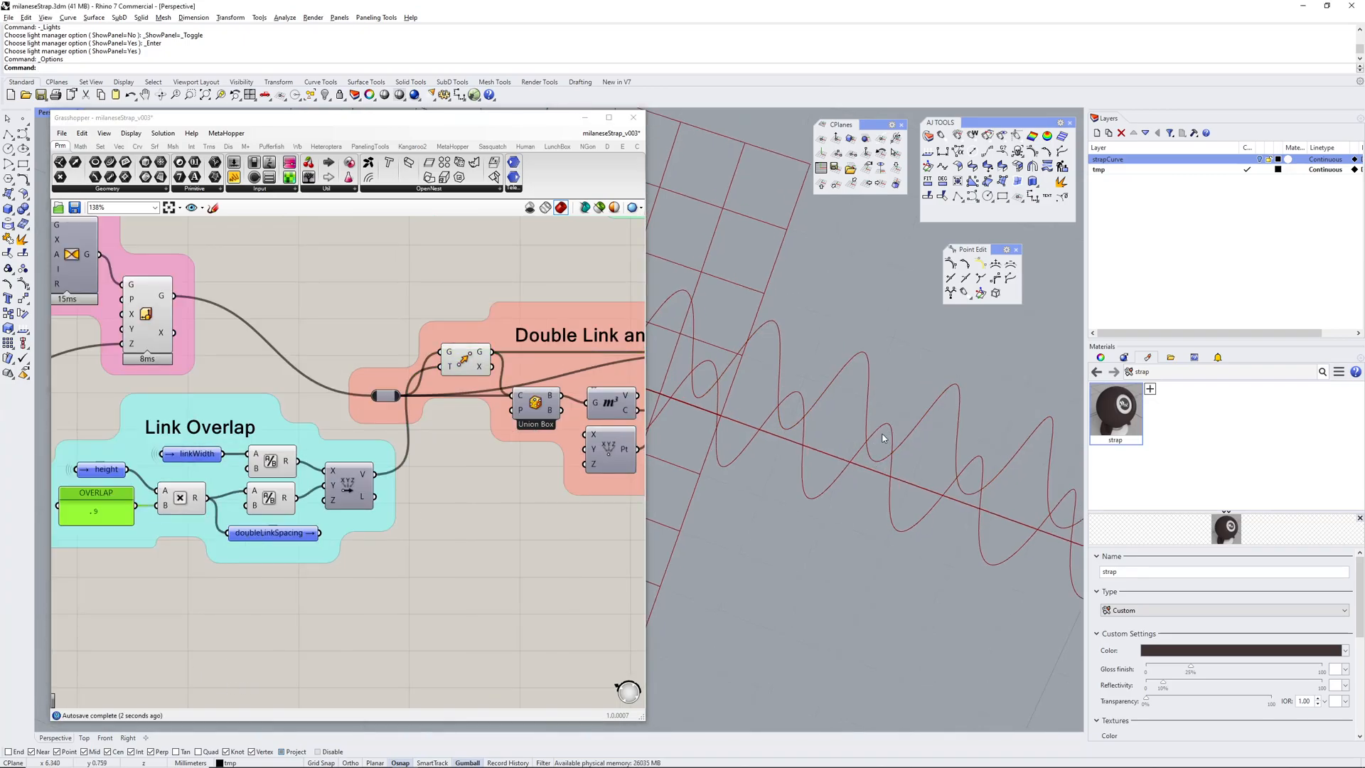
{"action": "mouse_move", "coordinate": [873, 473]}
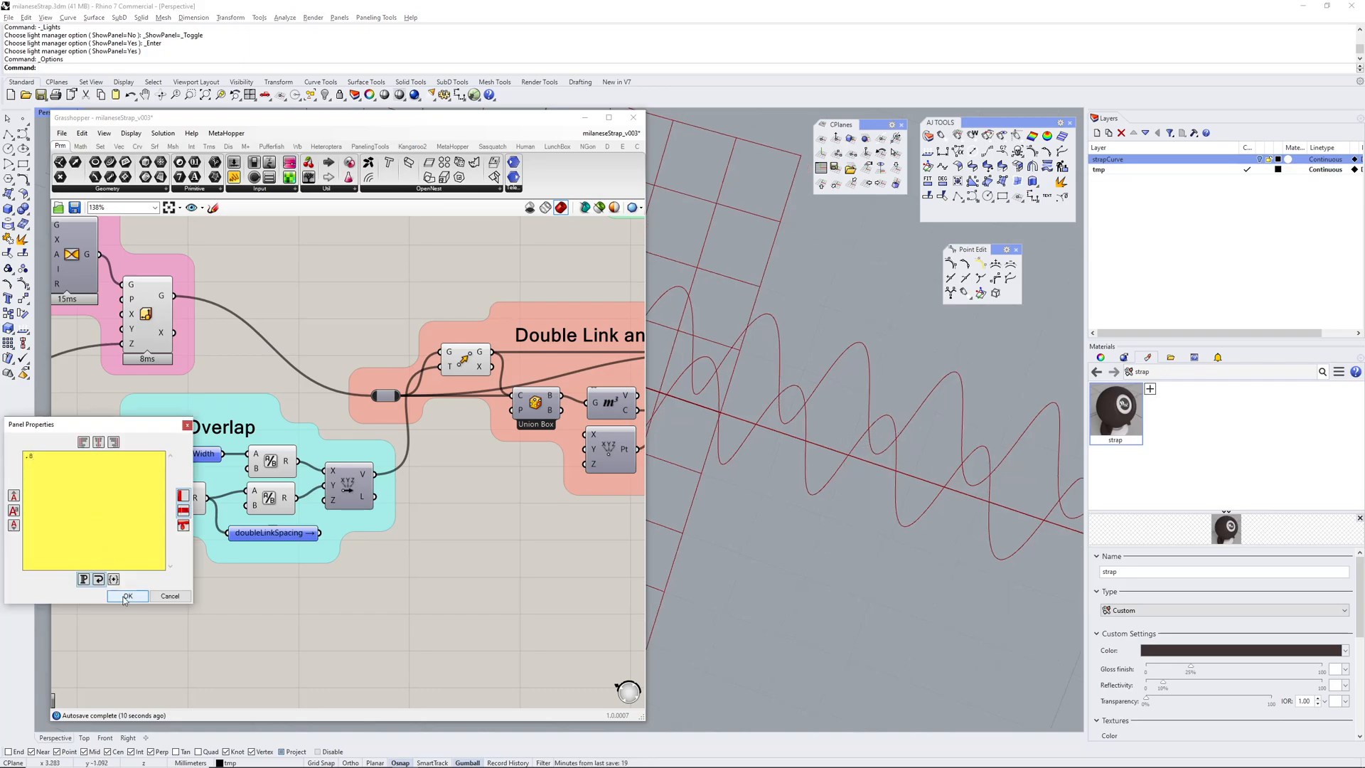
Confirm the edited OVERLAP value in Panel Properties.
{"action": "left_click", "coordinate": [127, 595]}
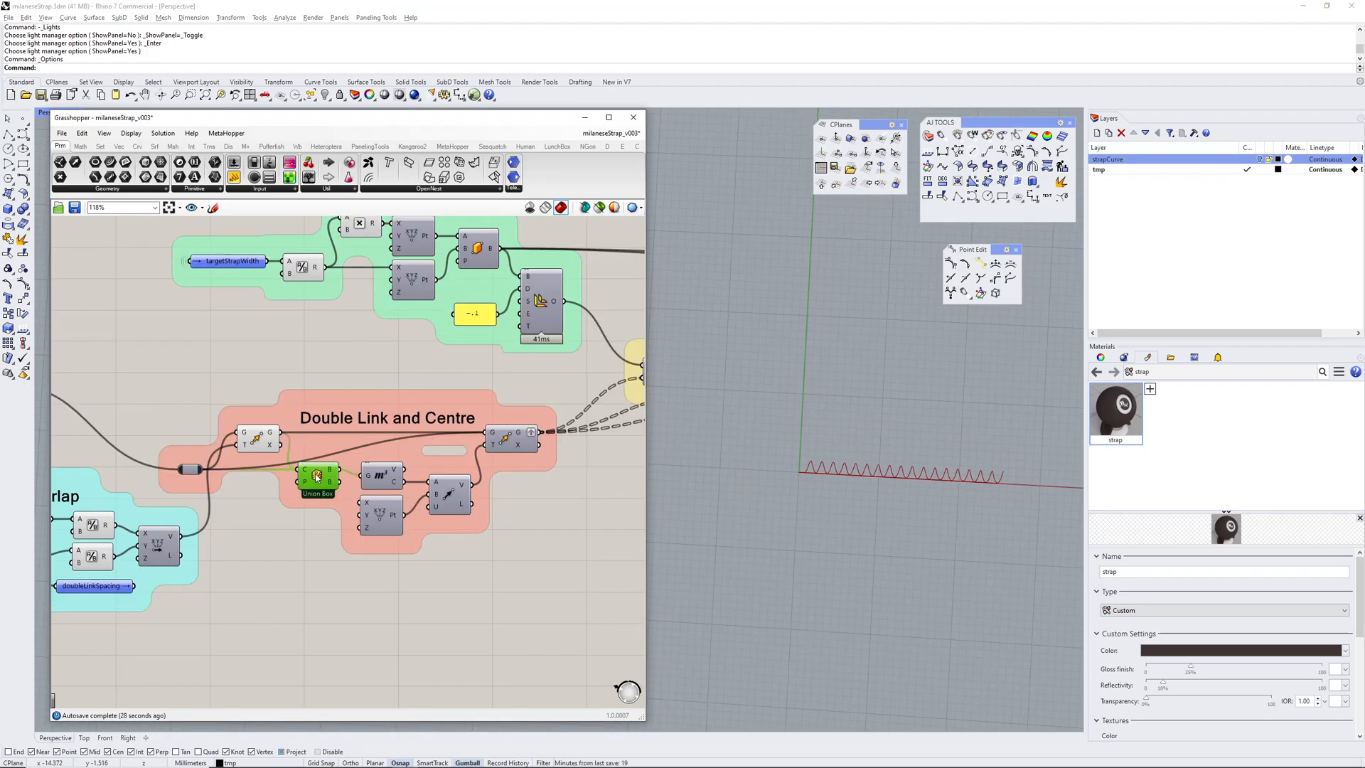
Preview the Union Box output as a red strip around the double links.
{"action": "left_click", "coordinate": [316, 477]}
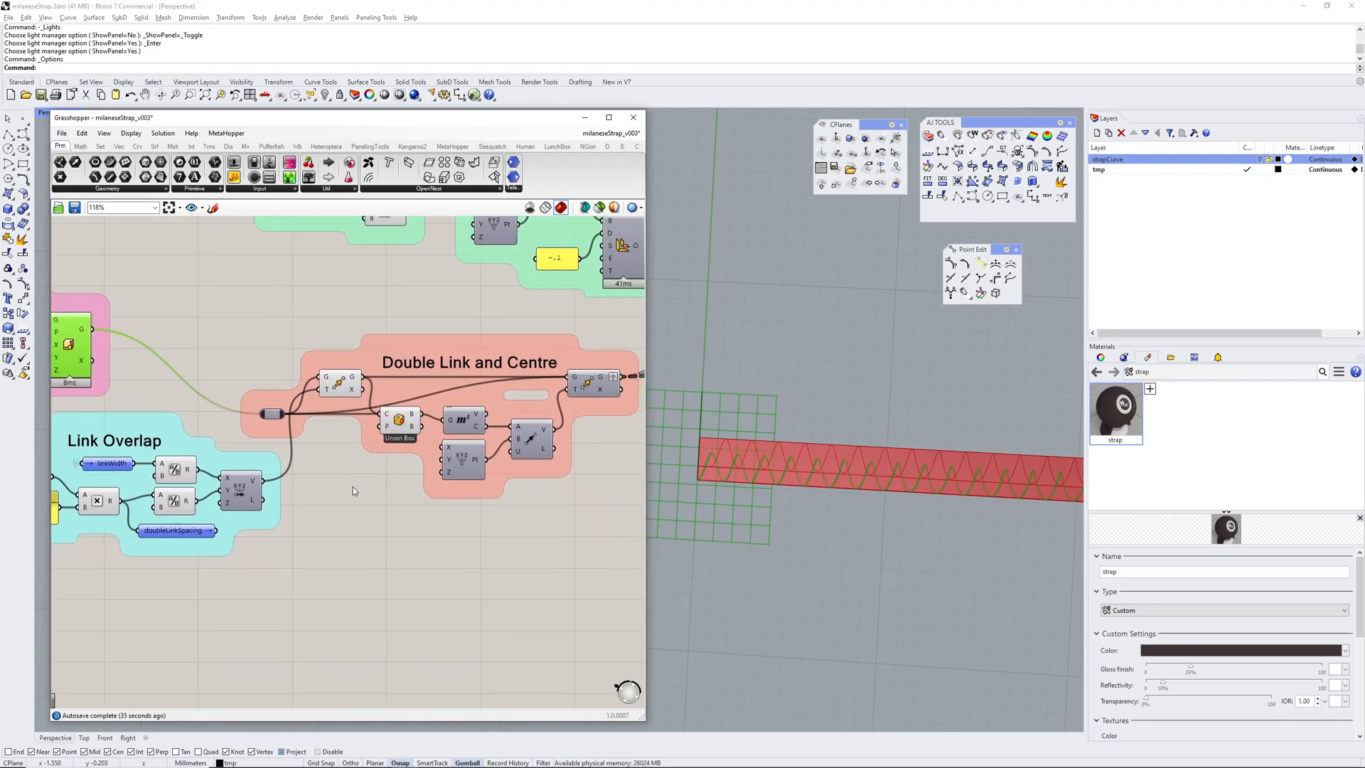
{"action": "mouse_move", "coordinate": [466, 420]}
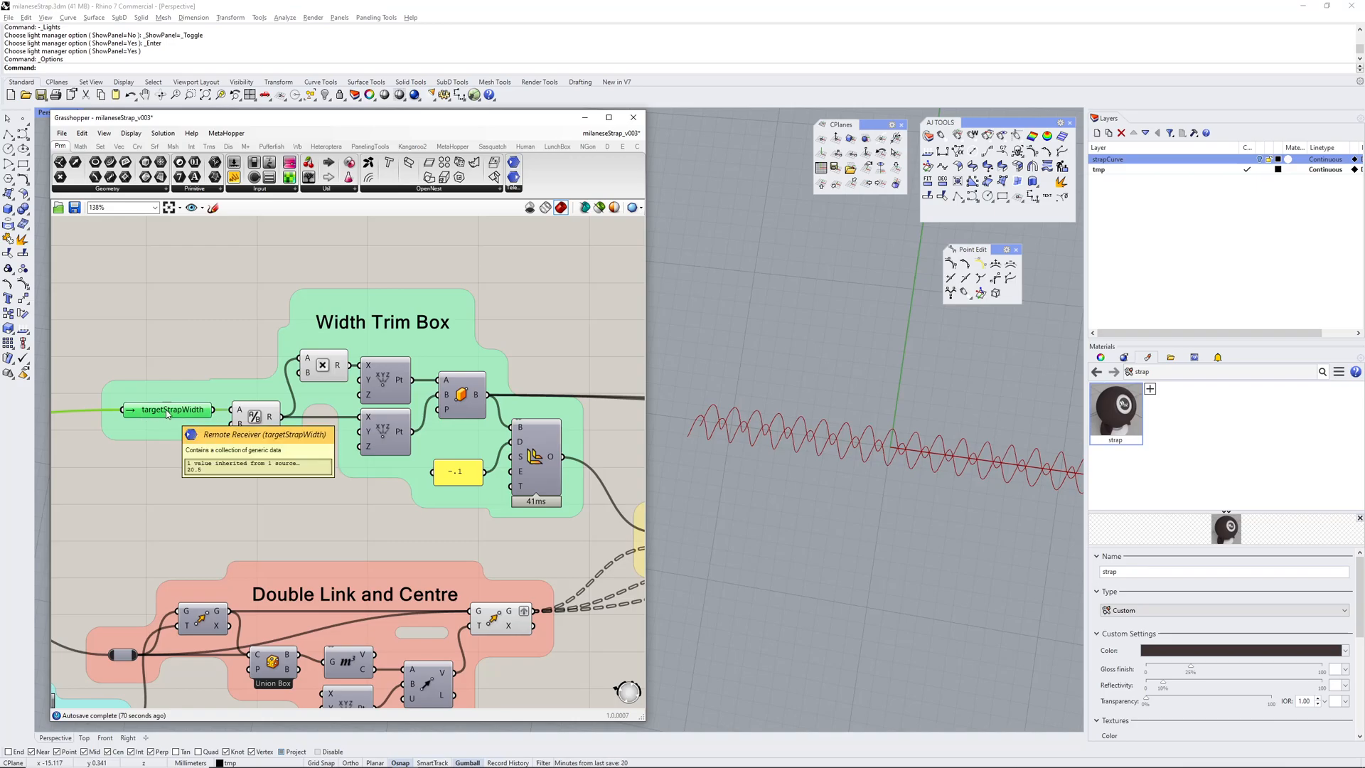
Zoom the canvas out toward the Width Trim Box and Trim Ends groups.
{"action": "scroll", "scroll_direction": "down", "scroll_amount": 3}
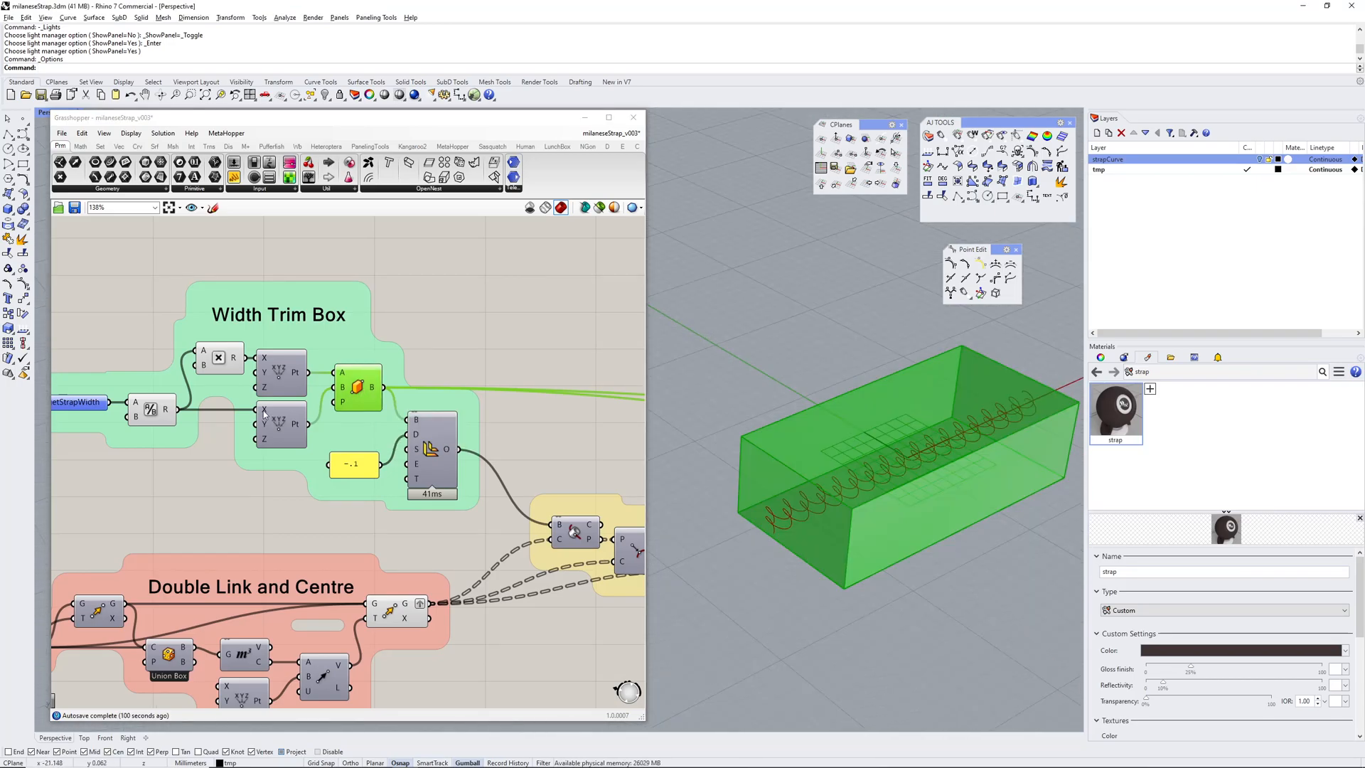
{"action": "mouse_move", "coordinate": [281, 509]}
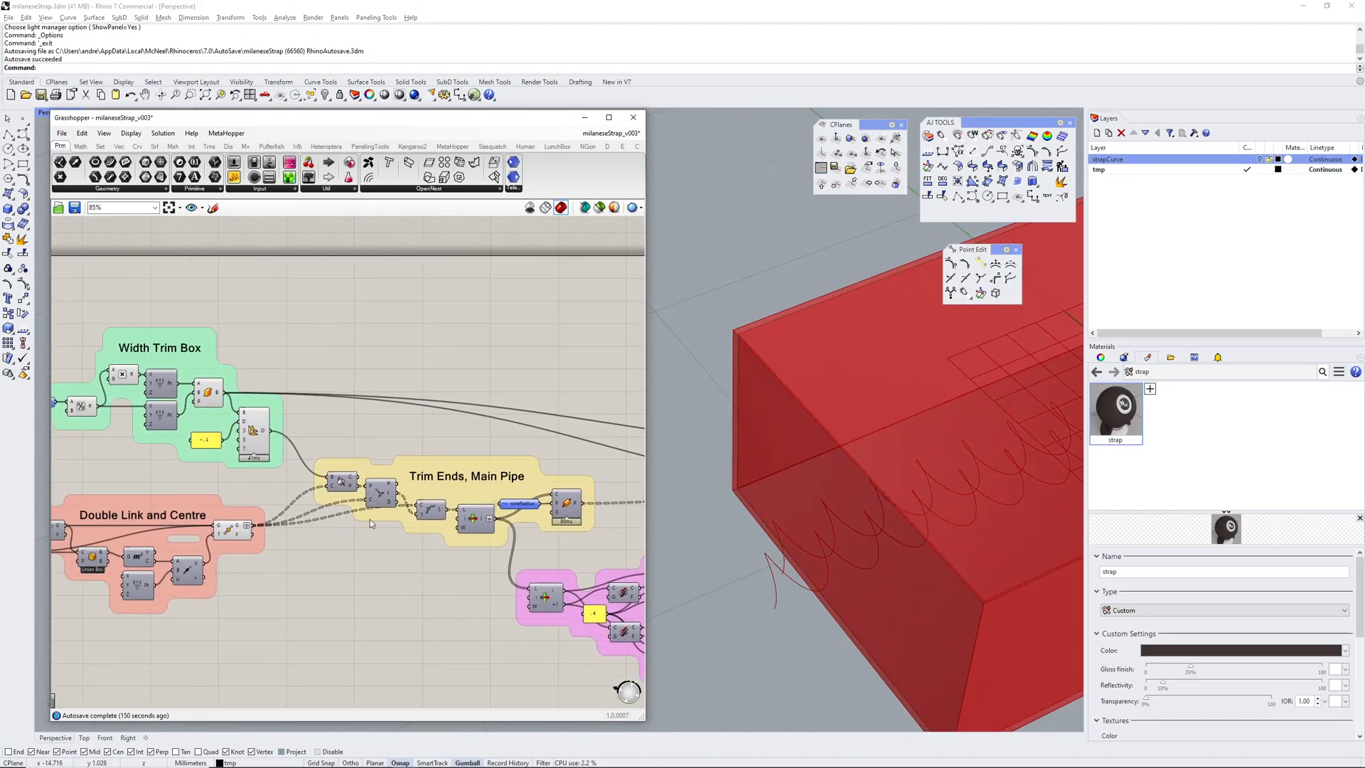
Preview the trimmed helix curves from the Trim Ends, Main Pipe group.
{"action": "scroll", "scroll_direction": "down", "scroll_amount": 3}
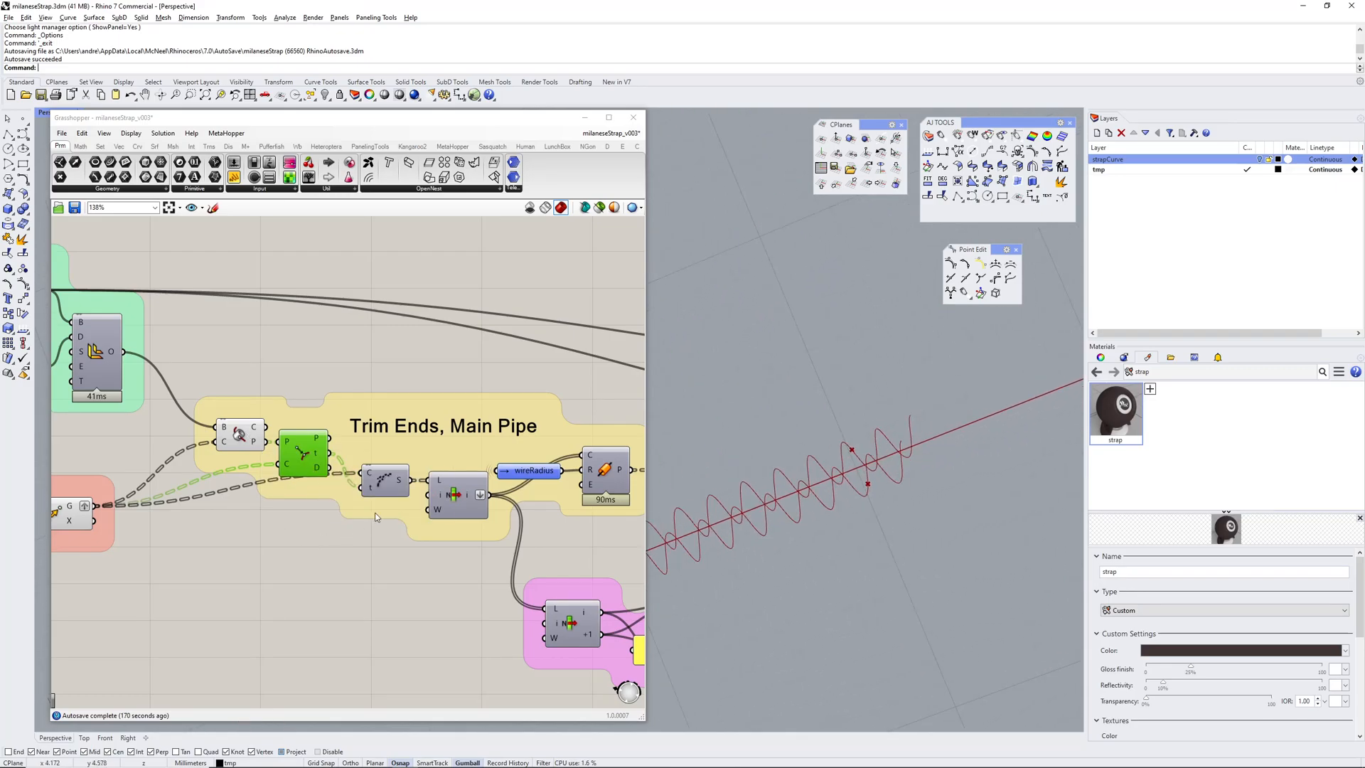
{"action": "left_click", "coordinate": [240, 435]}
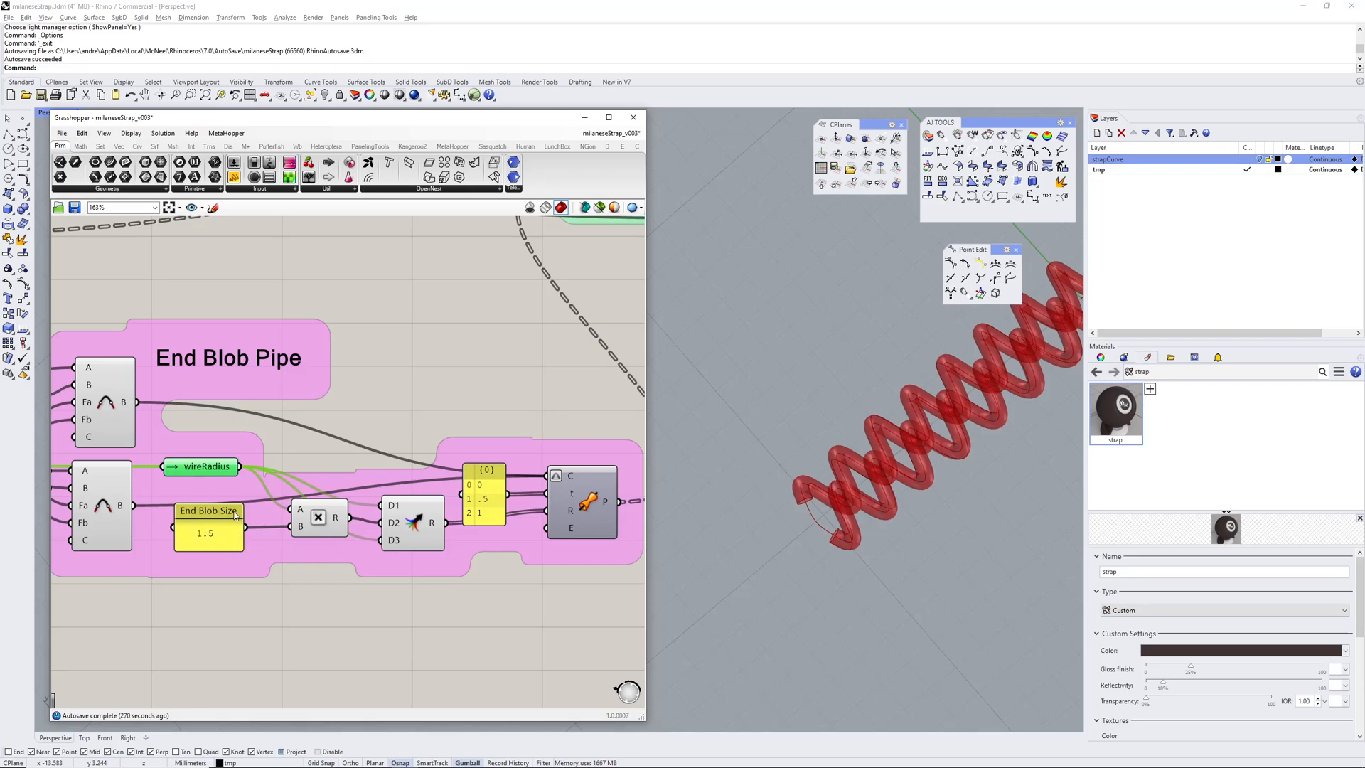
{"action": "mouse_move", "coordinate": [305, 547]}
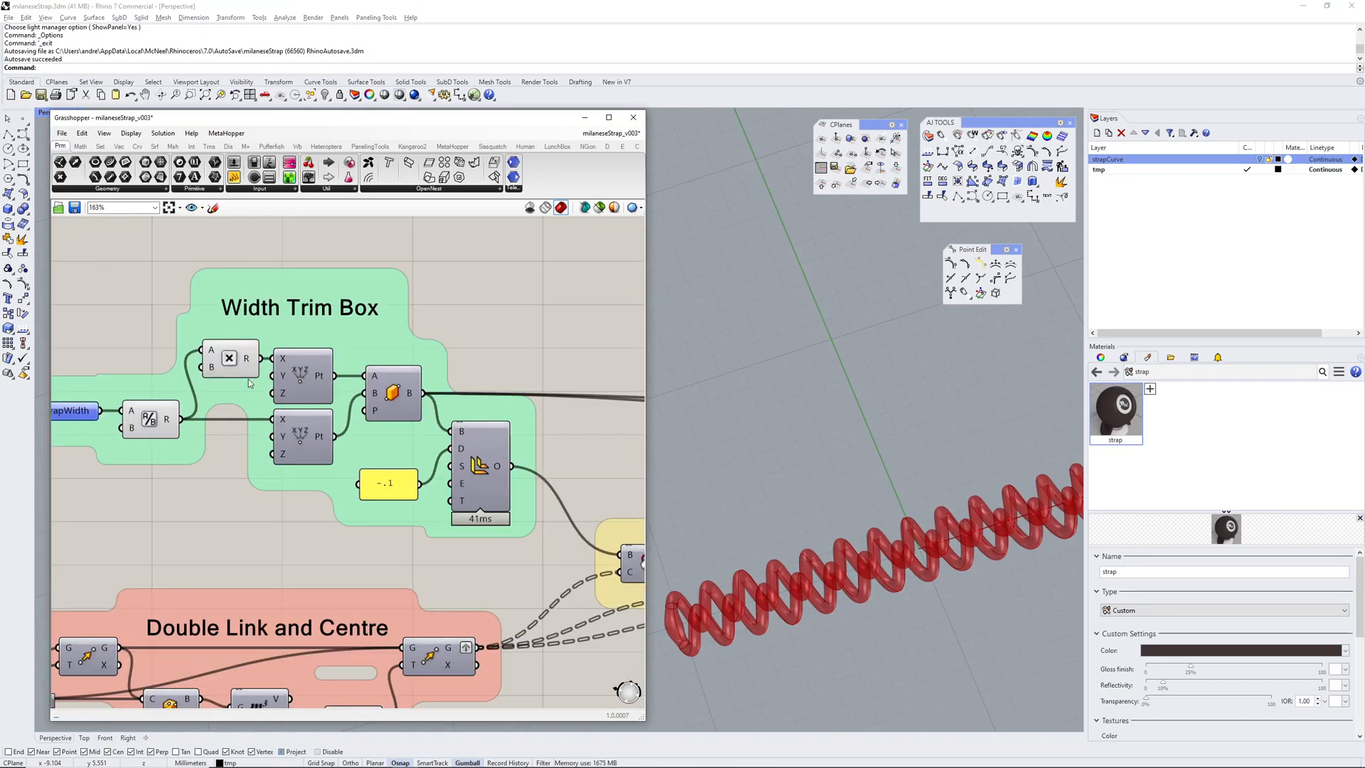
Select the Mesh Brep output to view the welded double link mesh.
{"action": "left_click", "coordinate": [392, 391]}
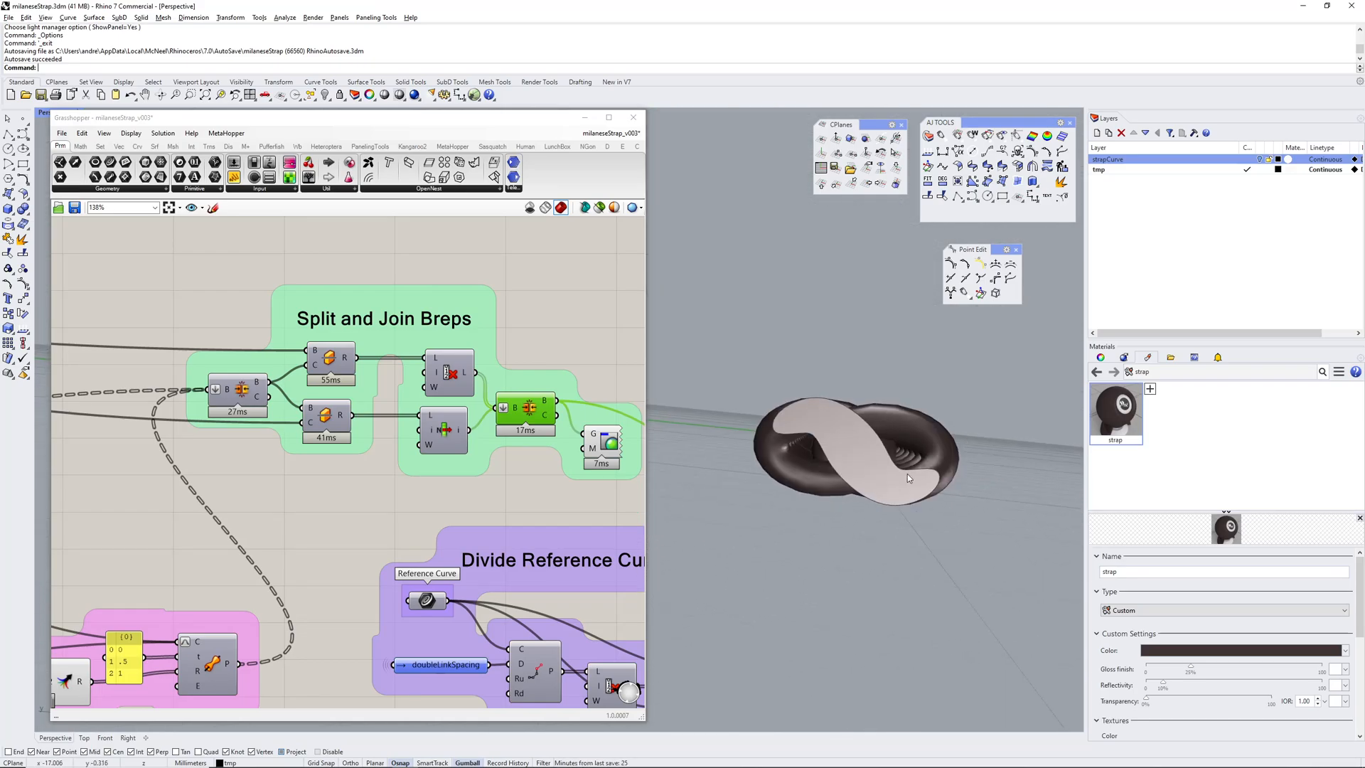
{"action": "mouse_move", "coordinate": [325, 473]}
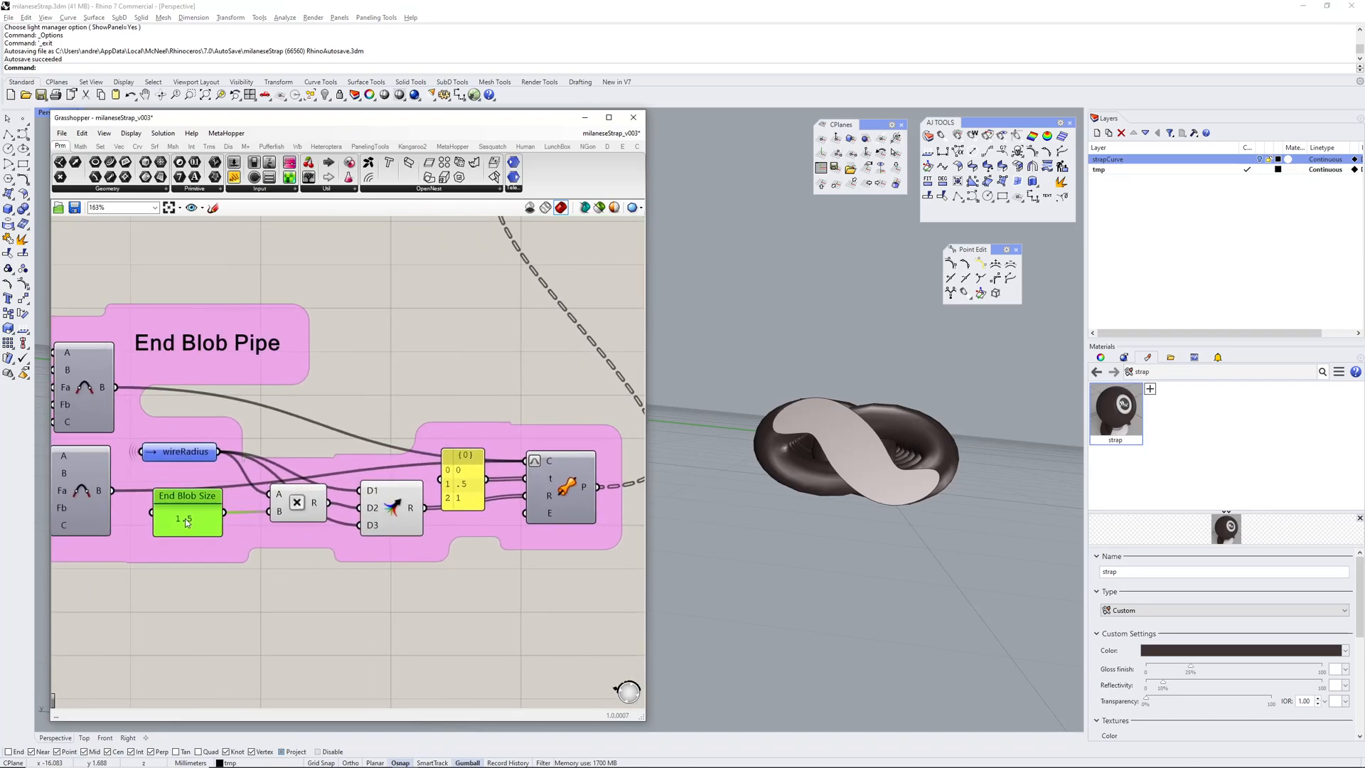
Change the End Blob Size panel value to 1.2.
{"action": "double_click", "coordinate": [186, 519]}
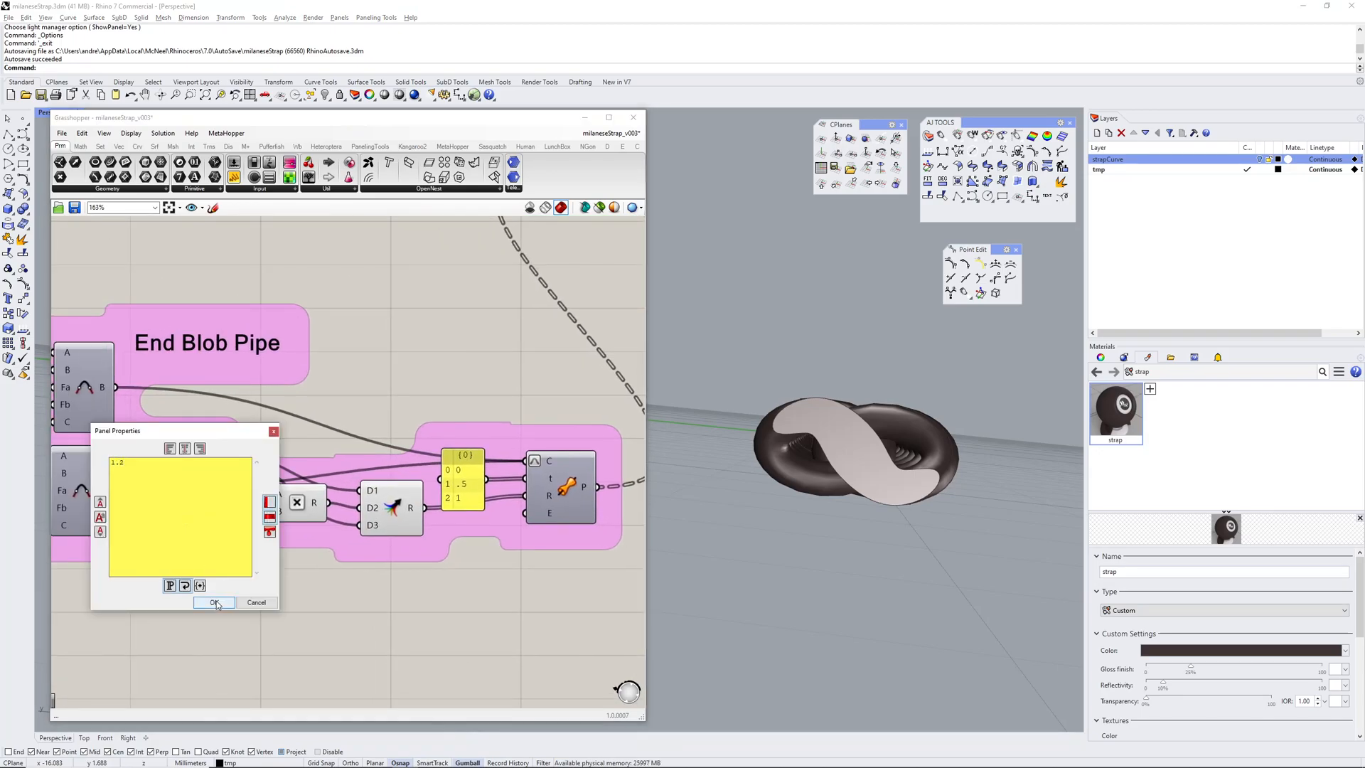
{"action": "left_click", "coordinate": [213, 602]}
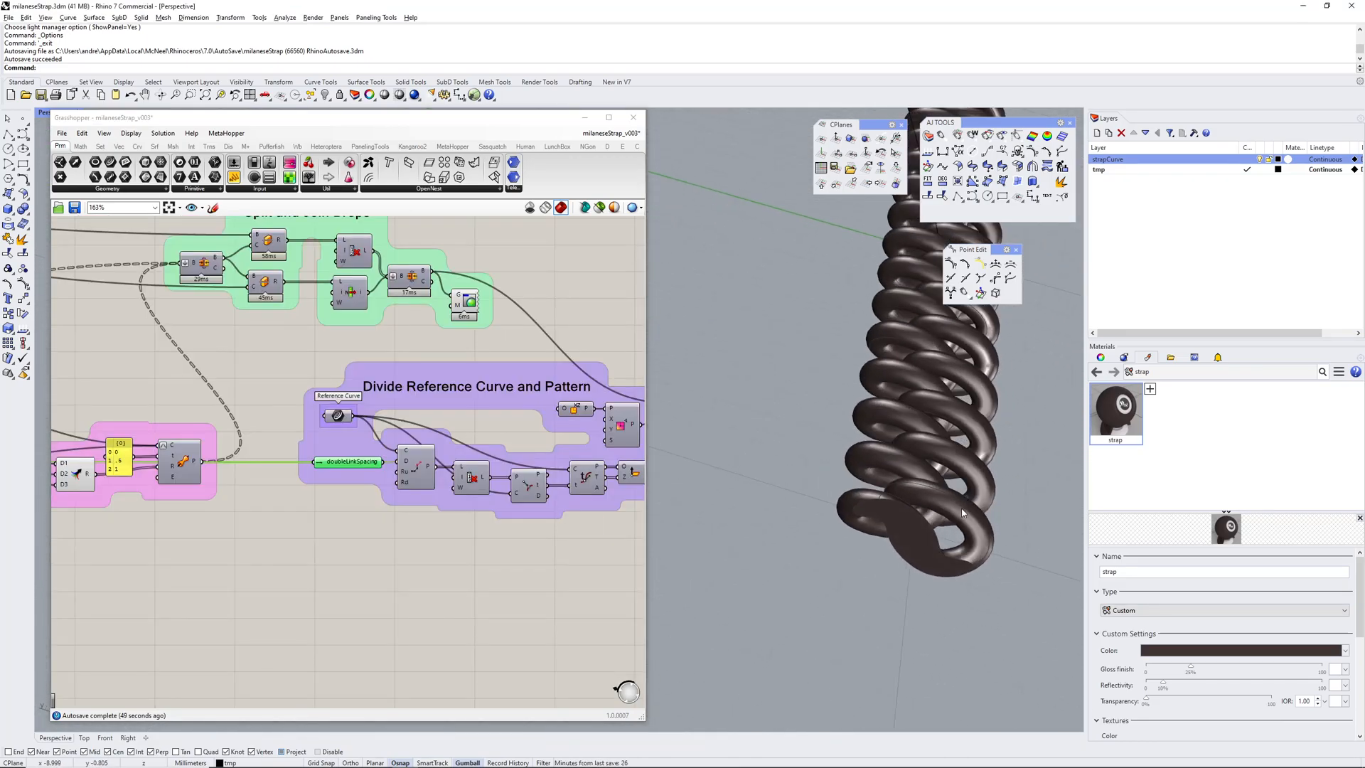
{"action": "mouse_move", "coordinate": [899, 468]}
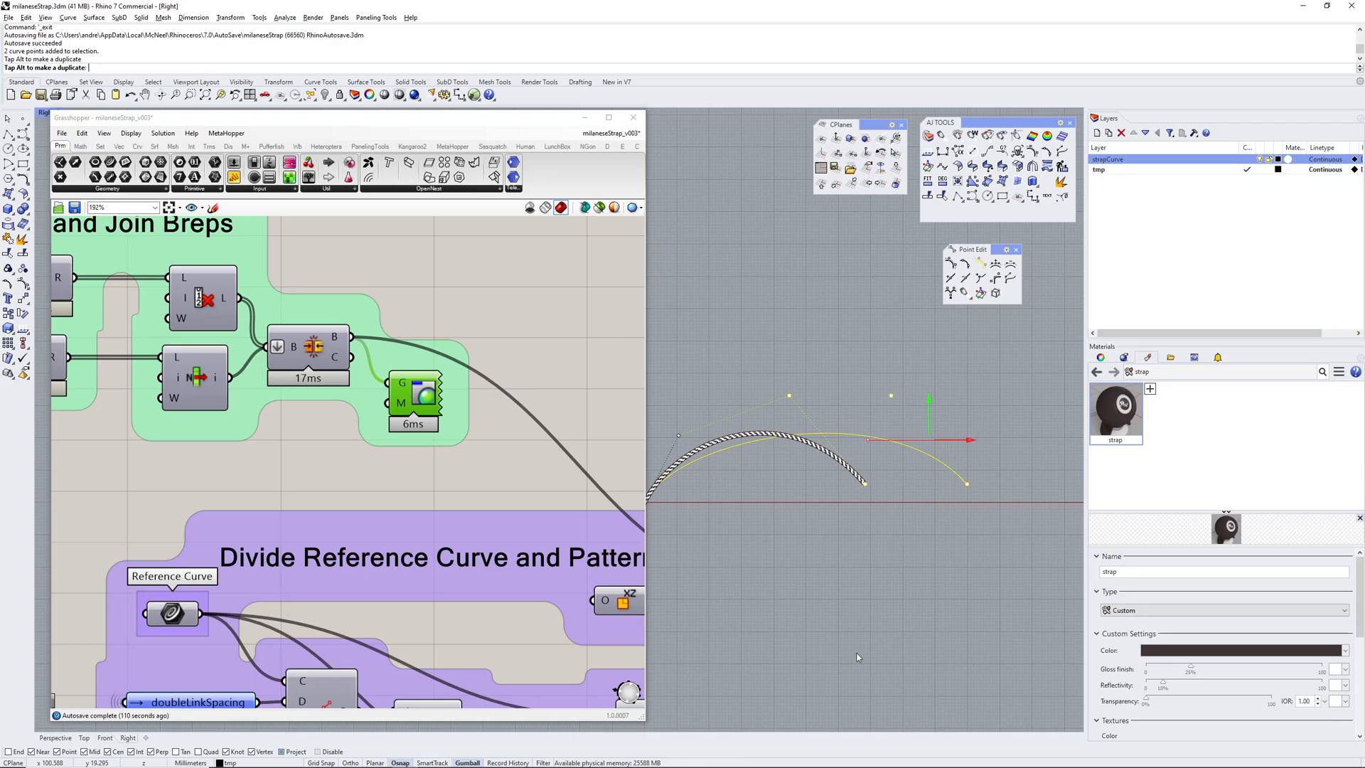
{"action": "mouse_move", "coordinate": [468, 406]}
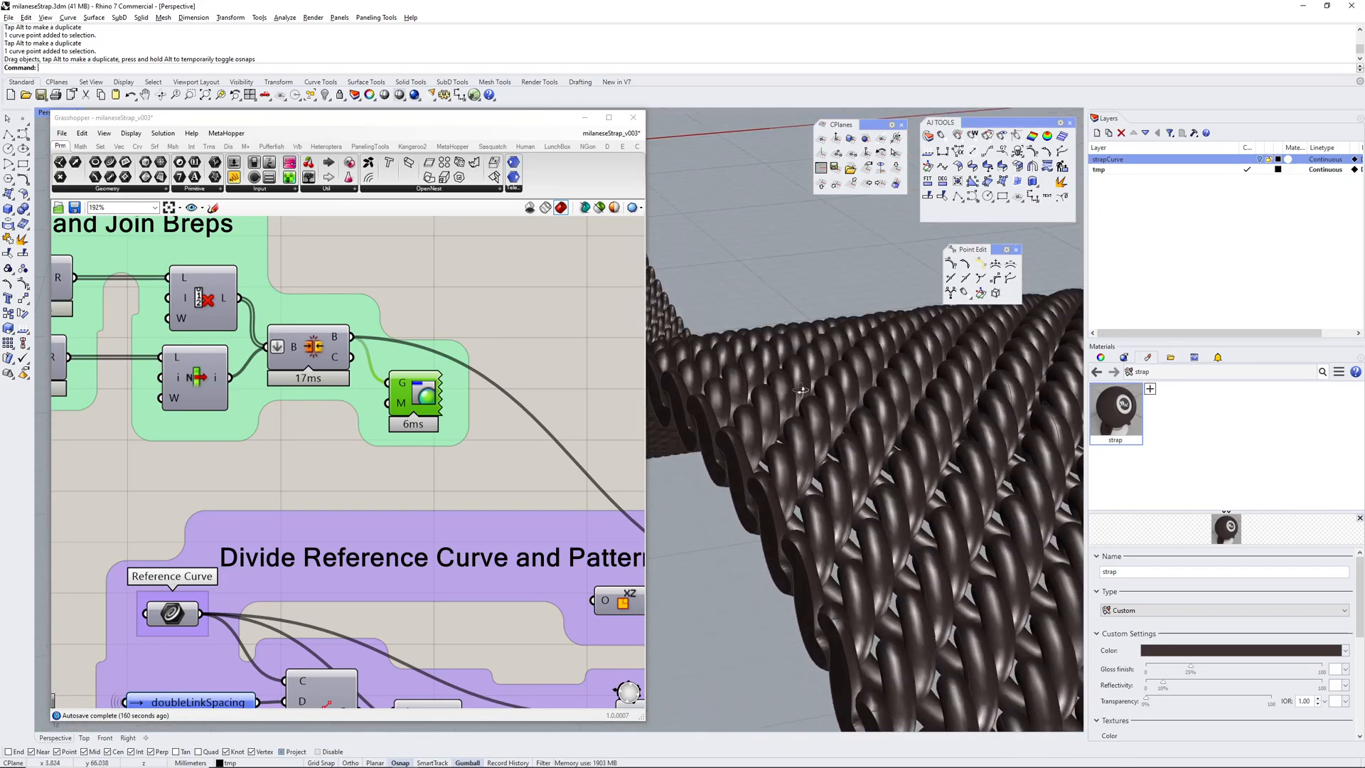
{"action": "left_click_drag", "start_coordinate": [801, 388], "coordinate": [870, 450]}
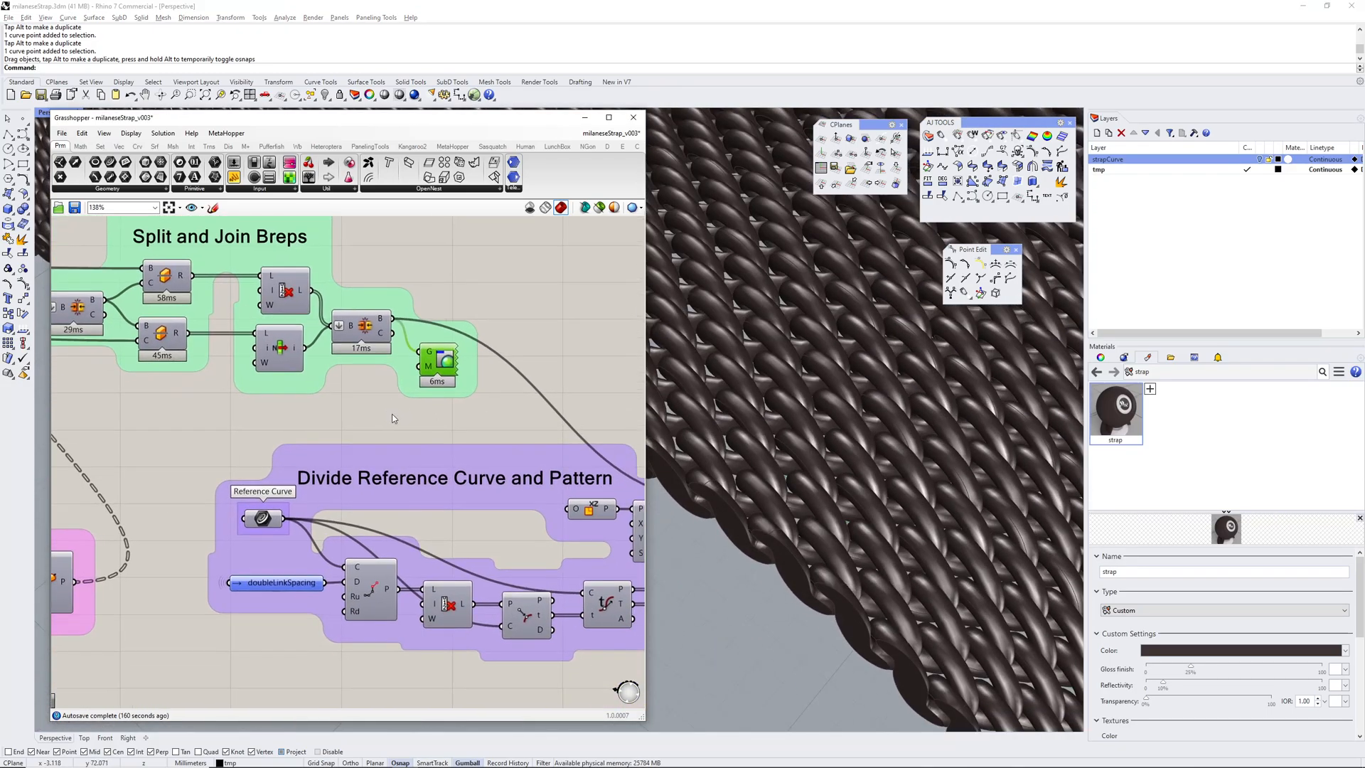
{"action": "scroll", "scroll_direction": "down", "scroll_amount": 3}
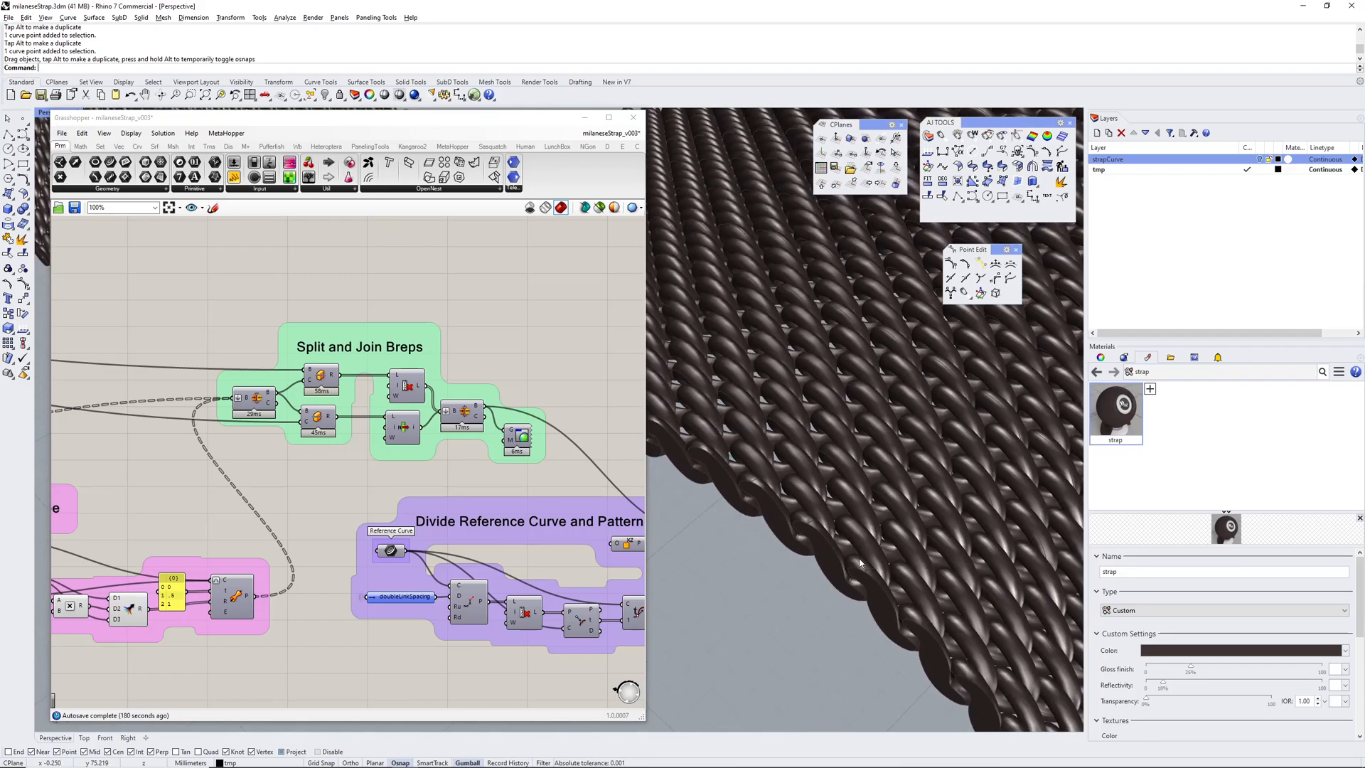
{"action": "scroll", "scroll_direction": "down", "scroll_amount": 3}
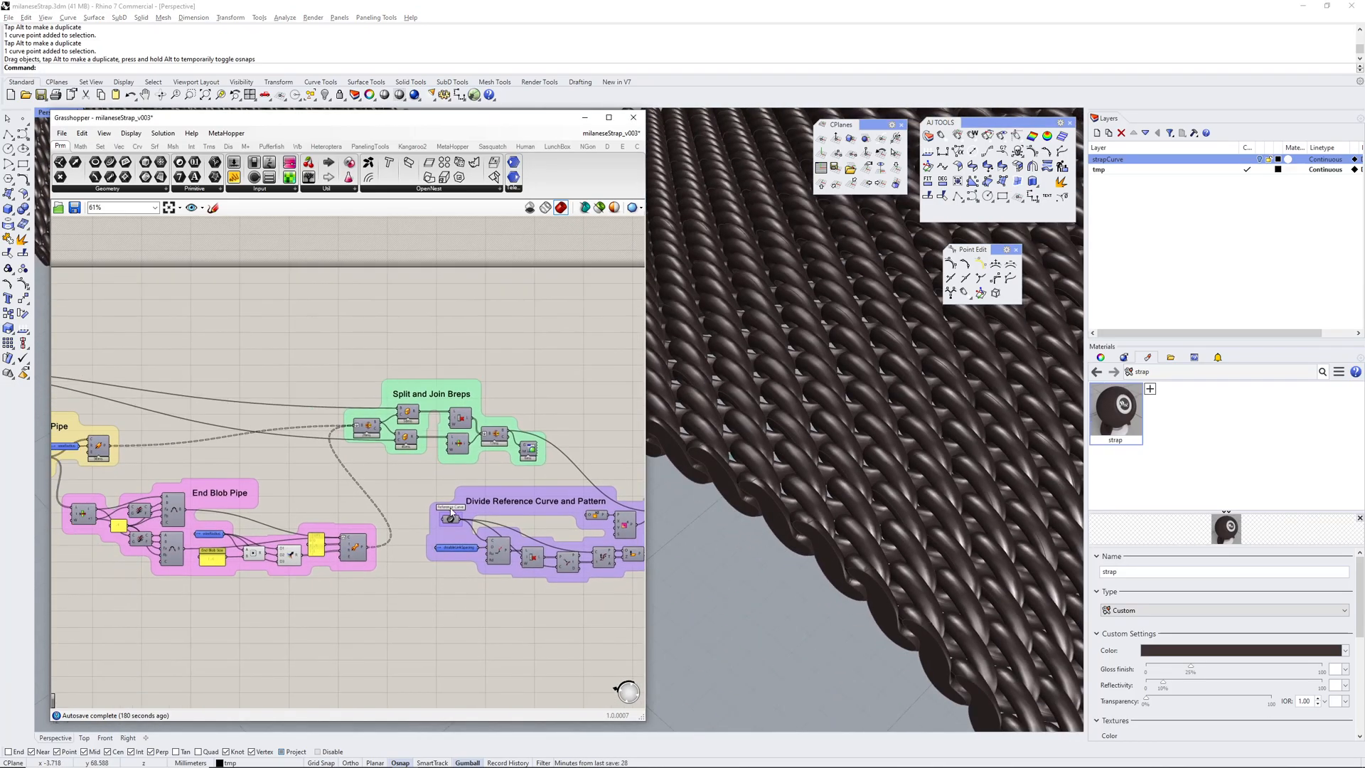